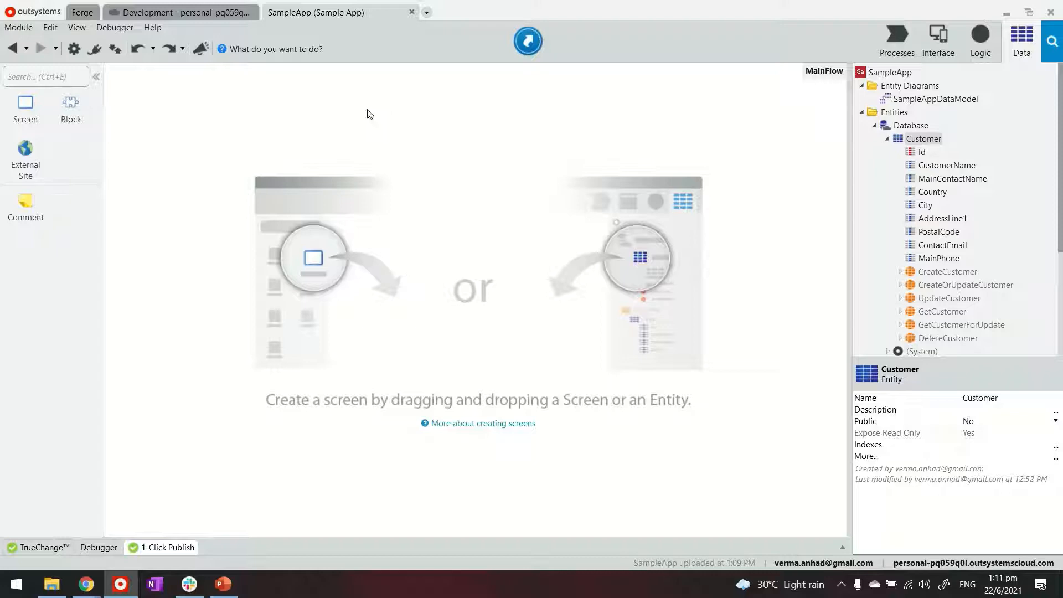
# - Inspect the Customer entity's Id attribute, then switch to the module's Interface elements
pyautogui.click(922, 151)
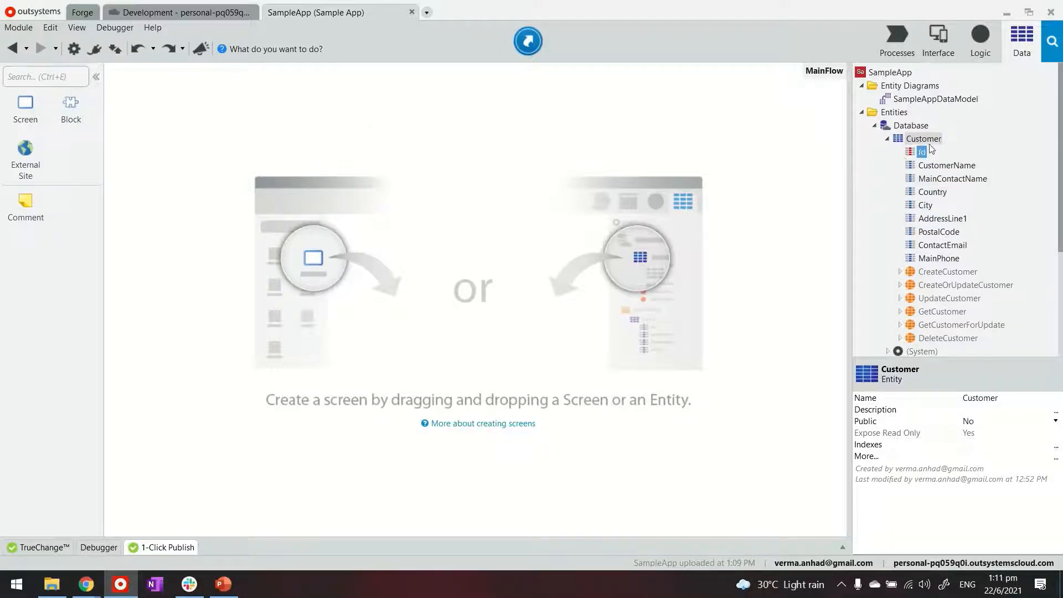
pyautogui.click(942, 245)
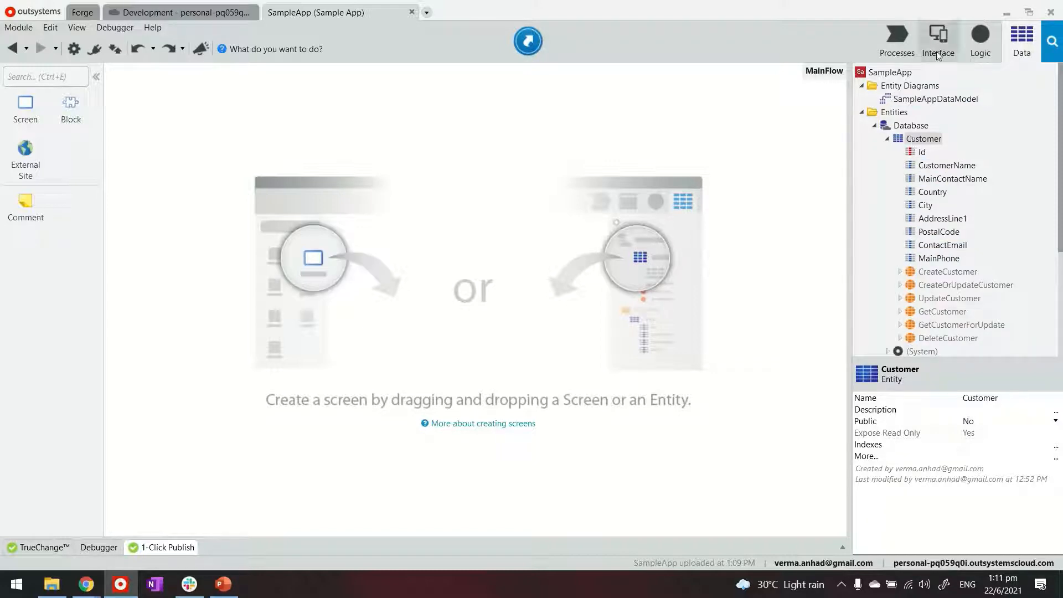
pyautogui.click(937, 41)
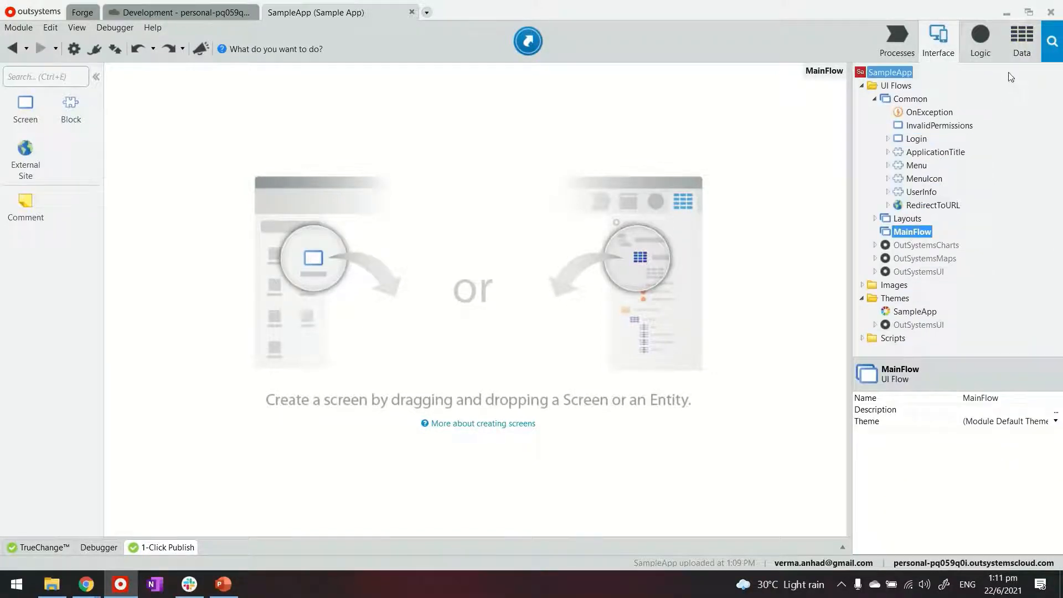
# - Create Customers and CustomerDetail screens from Customer, restrict them to Registered, and open Customers
pyautogui.click(1021, 41)
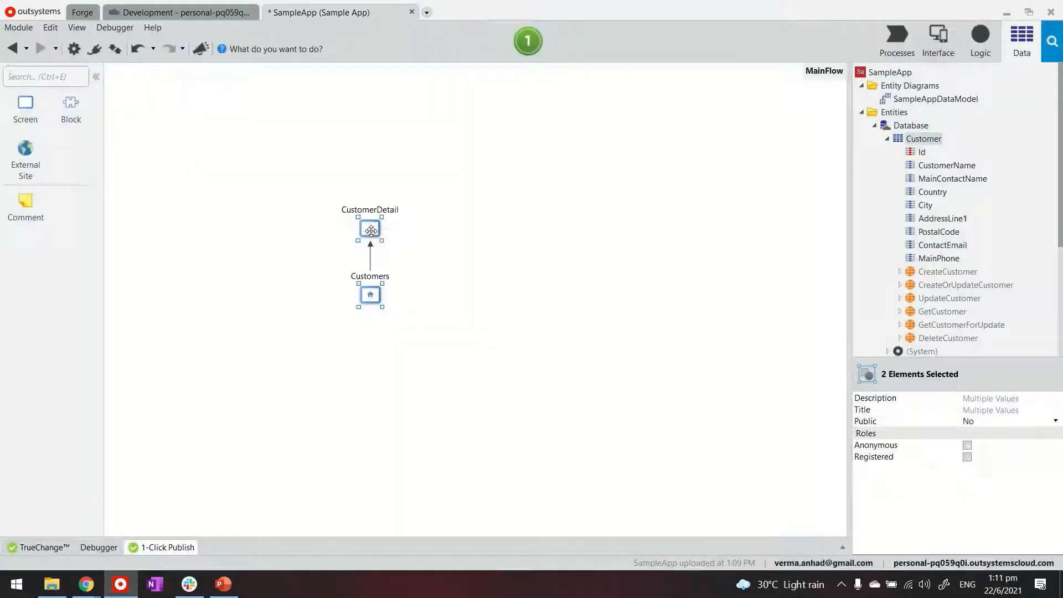
pyautogui.click(968, 457)
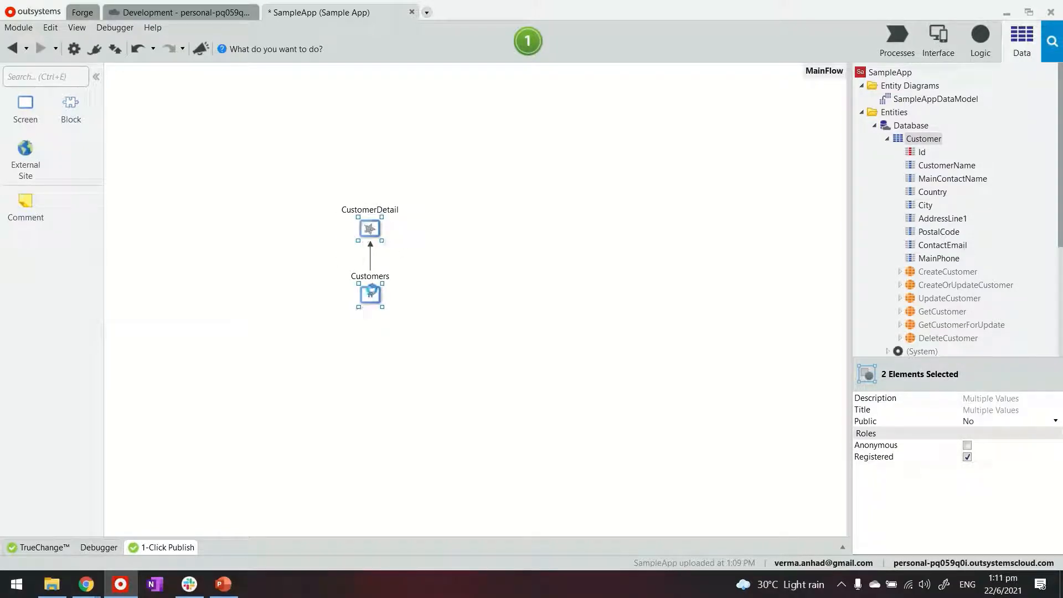
pyautogui.doubleClick(370, 292)
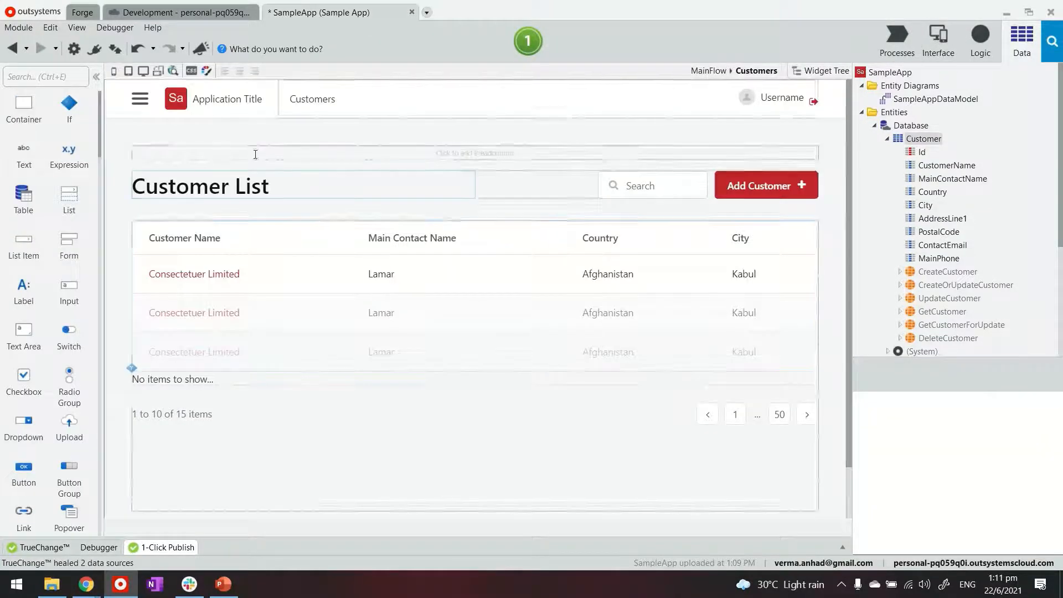
# - Add a Button widget beside Add Customer, label it CSV and create its CsvOnClick action
pyautogui.click(200, 186)
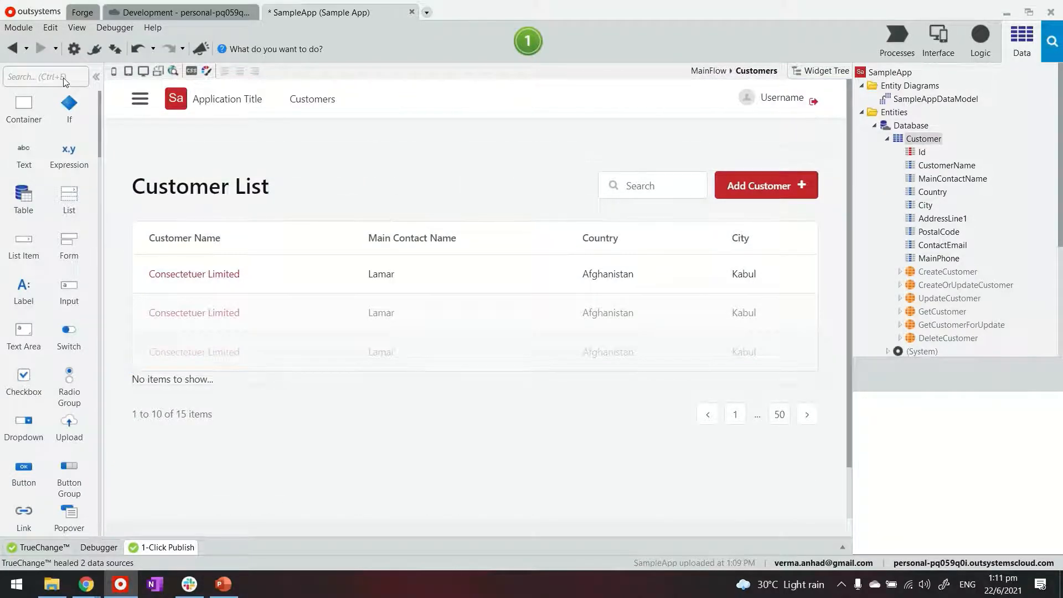
pyautogui.write('bu')
pyautogui.write('C')
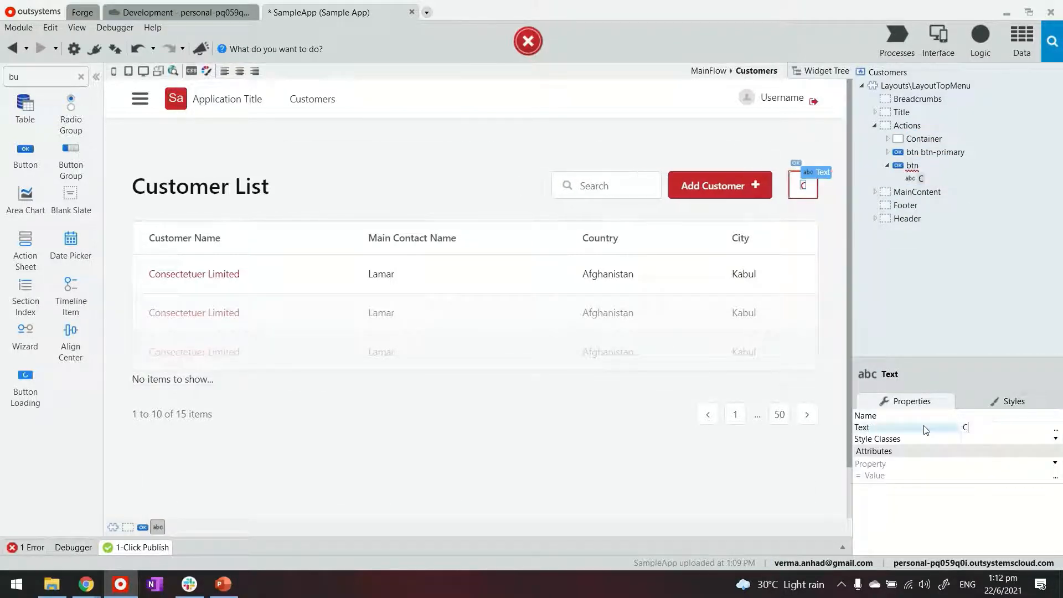
pyautogui.write('SV')
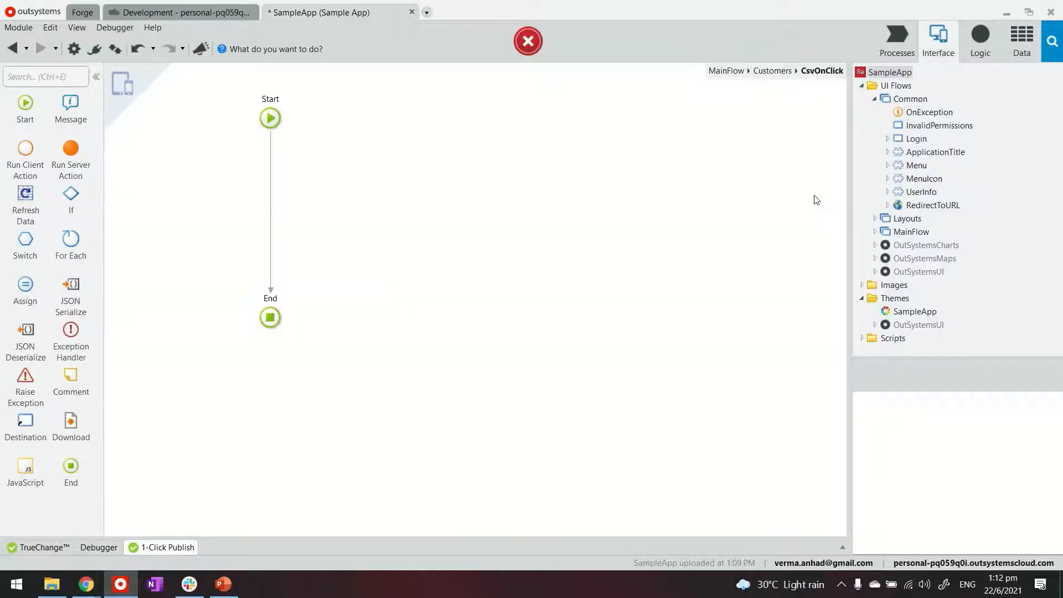
# - Drop a Run Server Action into CsvOnClick, creating the new empty server action Action1
pyautogui.click(939, 338)
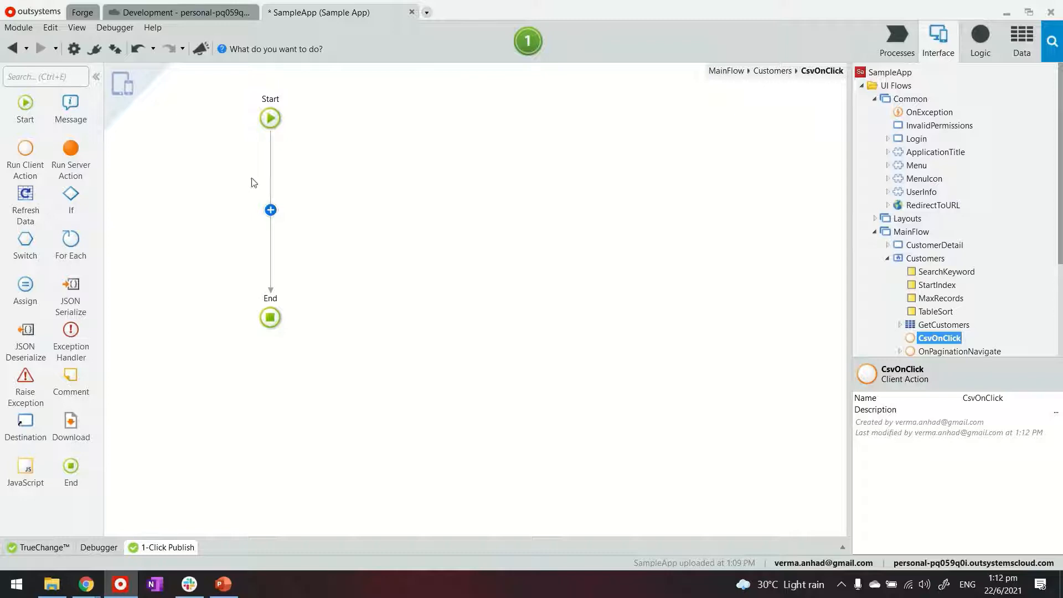
pyautogui.moveTo(71, 149)
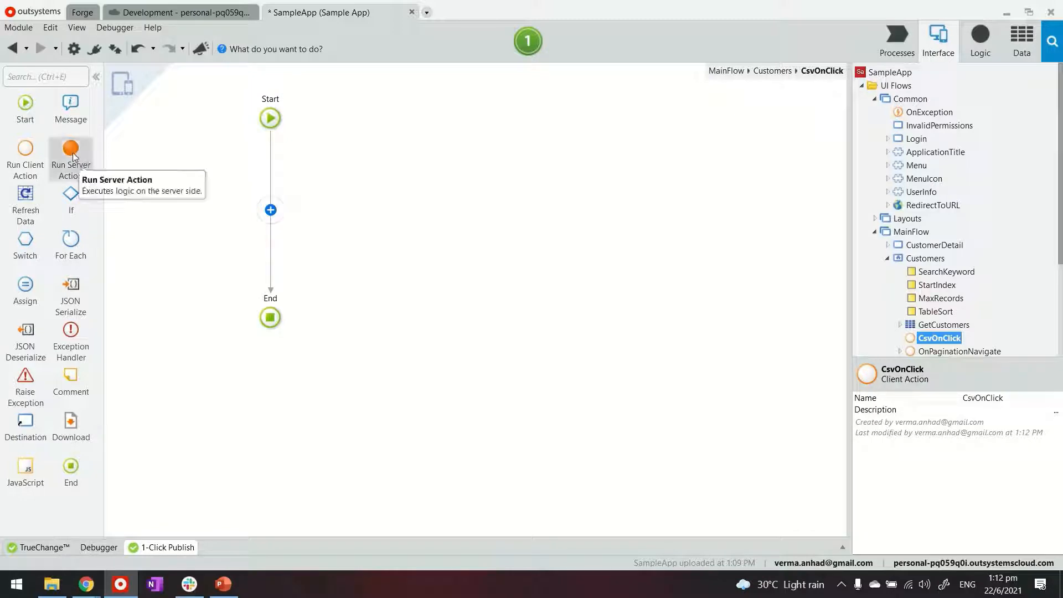
pyautogui.moveTo(71, 149); pyautogui.dragTo(270, 182)
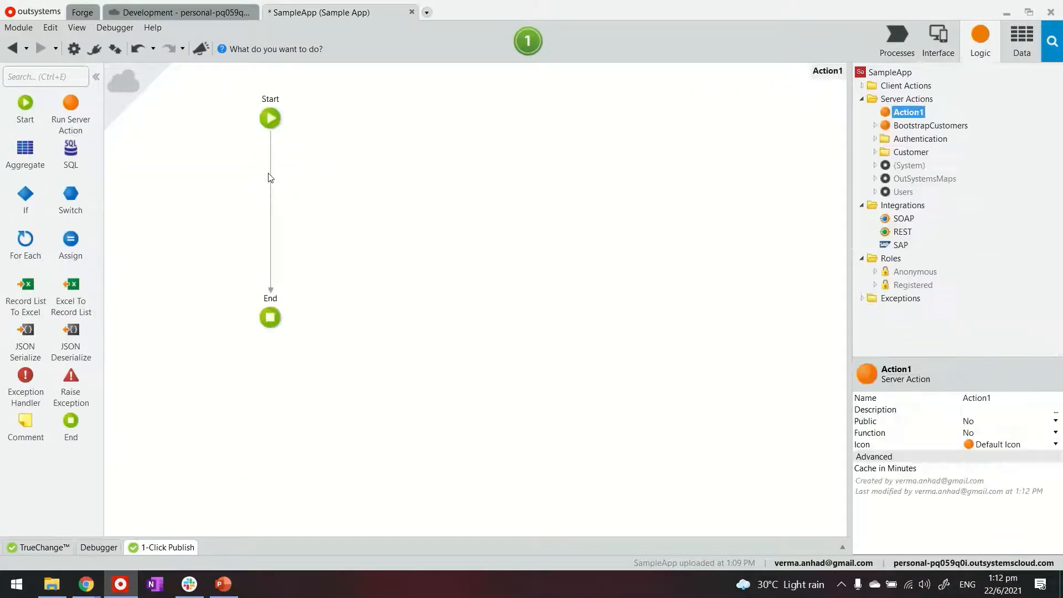
pyautogui.moveTo(939, 379)
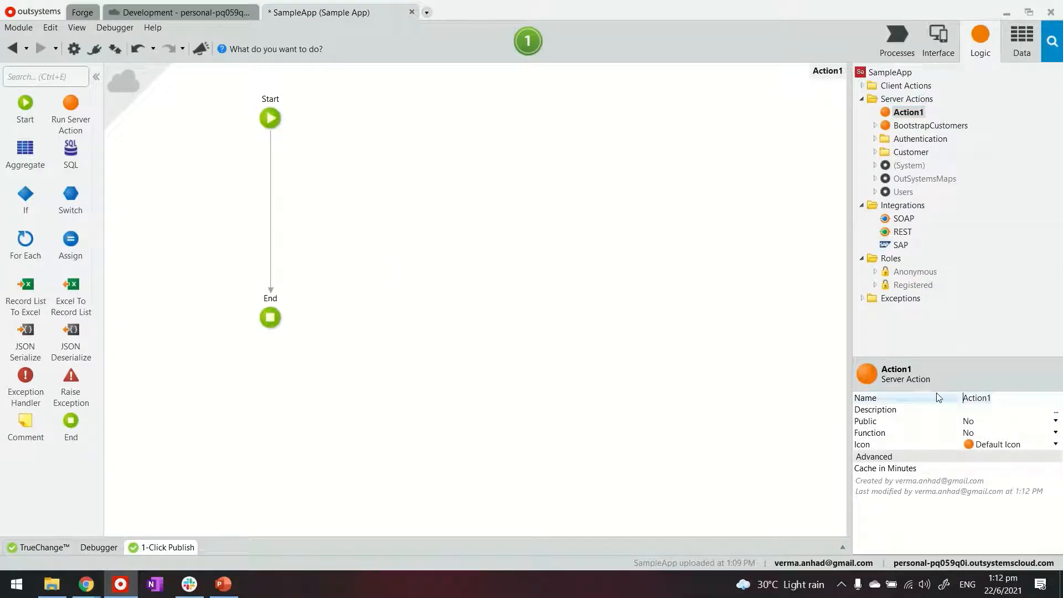
# - Name the action GetCustomerforCSV and add a File output parameter of Binary Data type
pyautogui.write('Get')
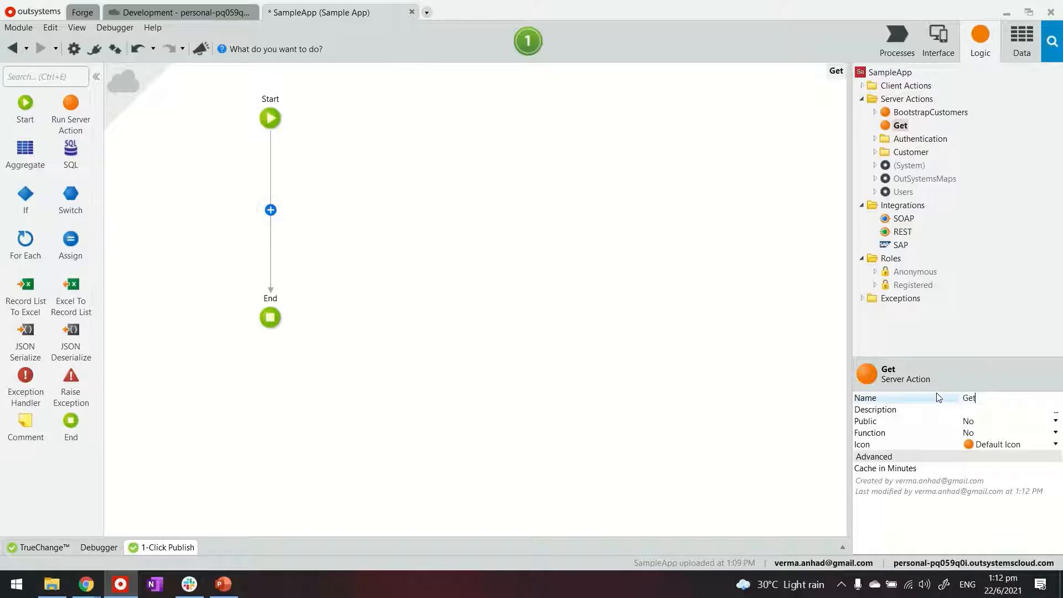
pyautogui.write('Customerfor2')
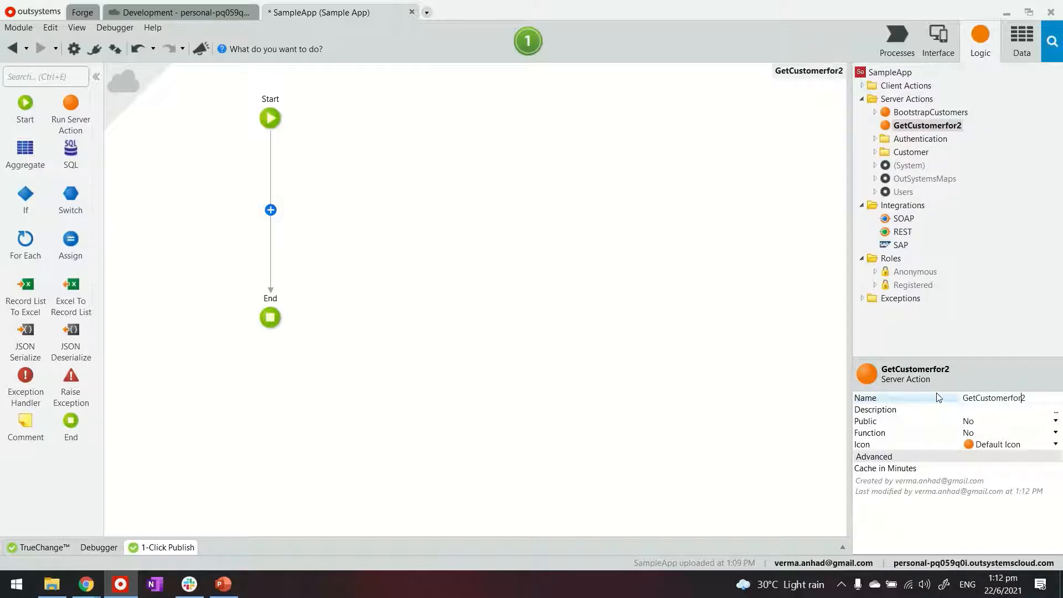
pyautogui.write('CSV')
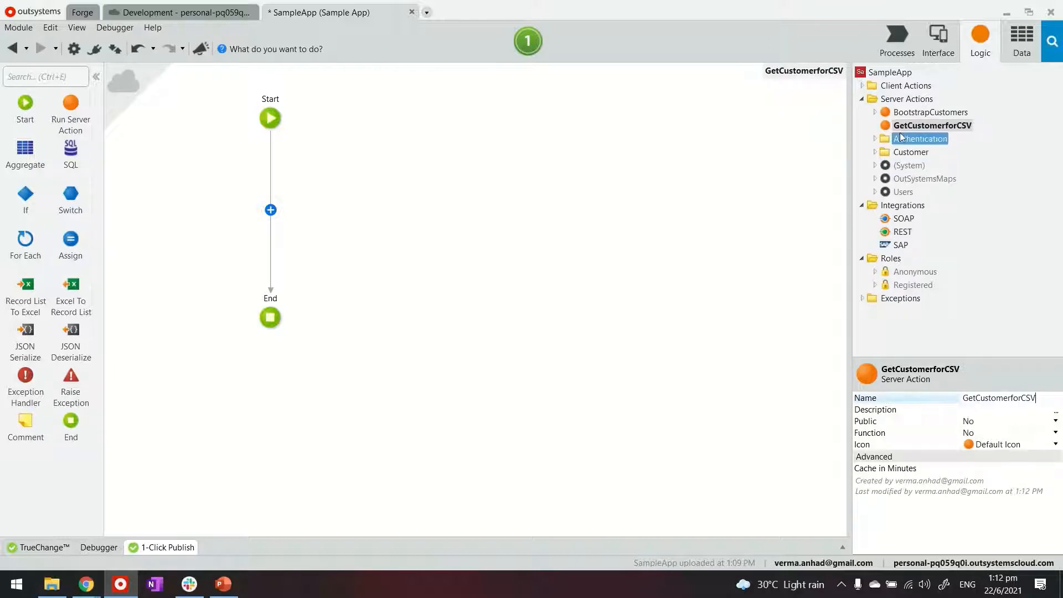
pyautogui.rightClick(931, 125)
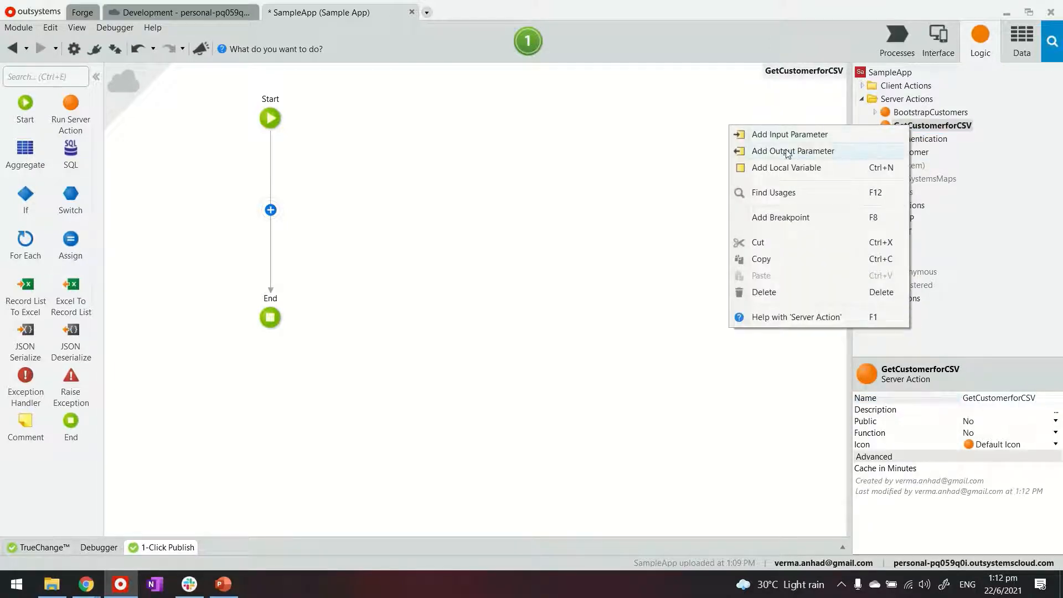
pyautogui.click(792, 151)
pyautogui.write('File')
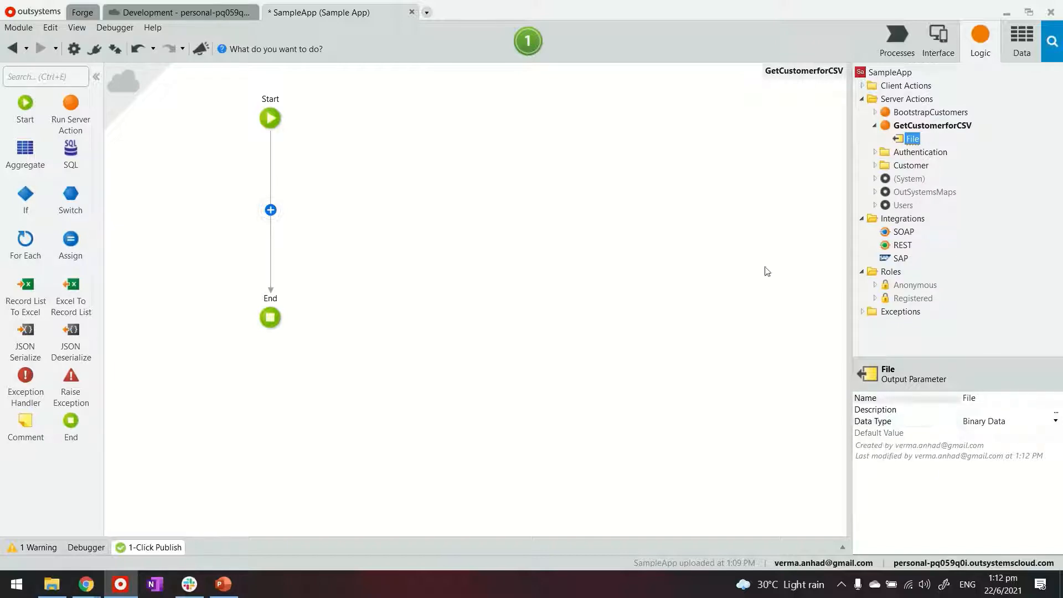
# - Add a GetCustomers aggregate over the Customer entity to GetCustomerforCSV and review it
pyautogui.click(1021, 36)
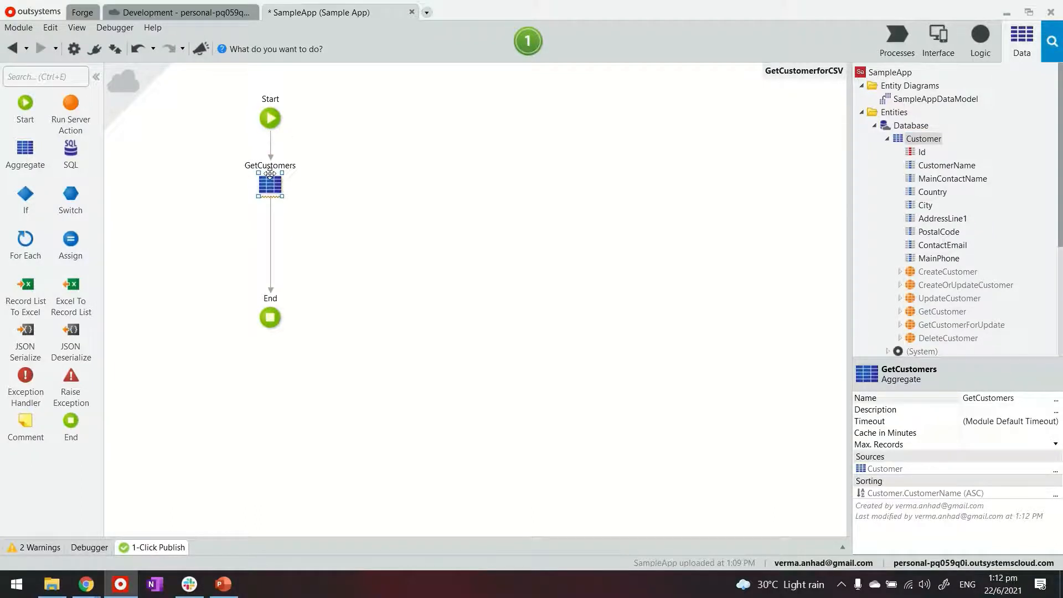
pyautogui.doubleClick(270, 181)
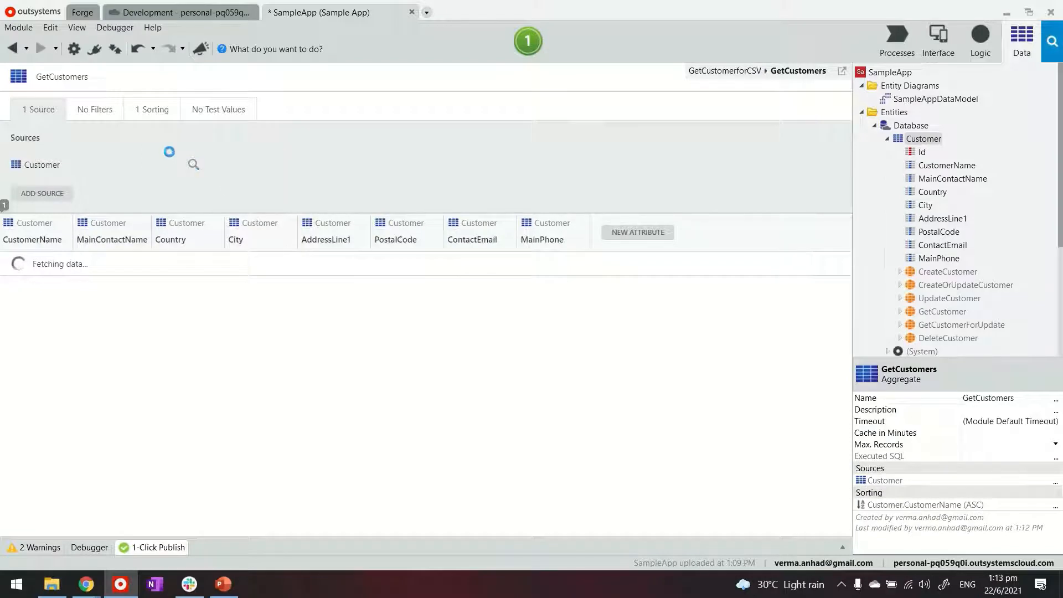
pyautogui.click(979, 41)
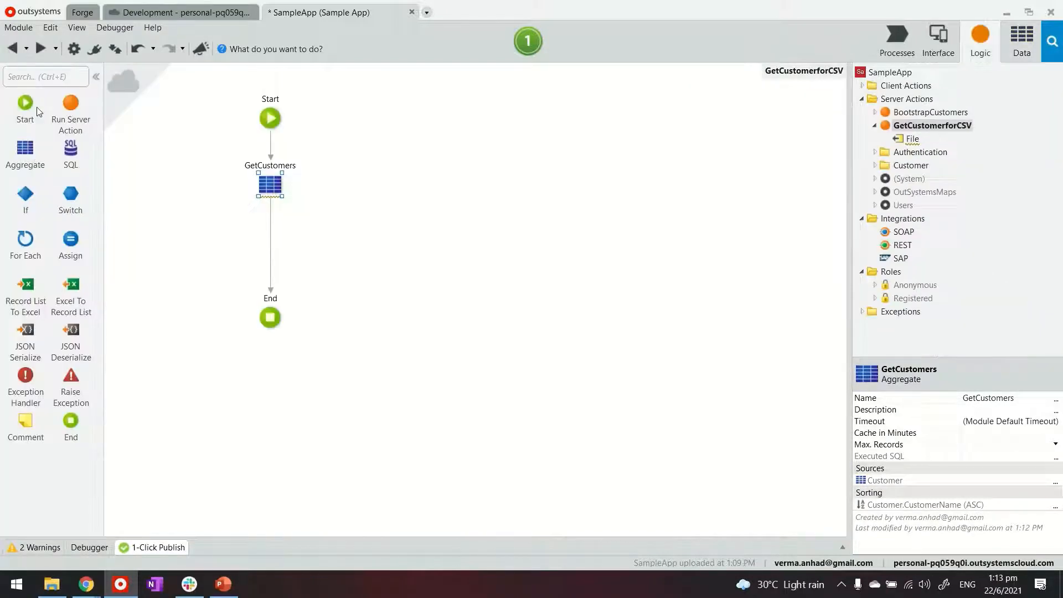
pyautogui.moveTo(627, 182)
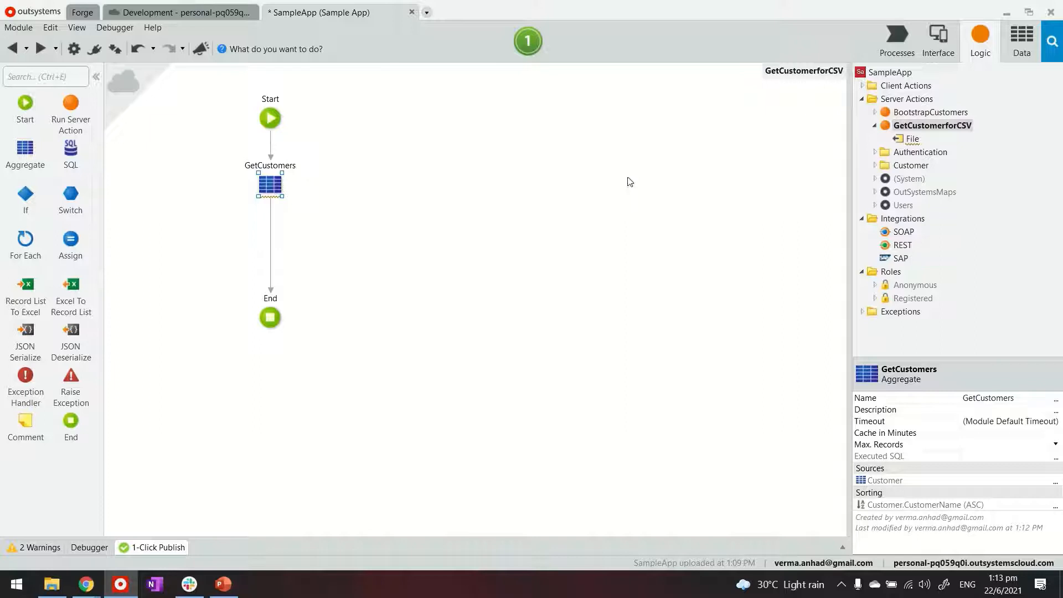
pyautogui.moveTo(543, 158)
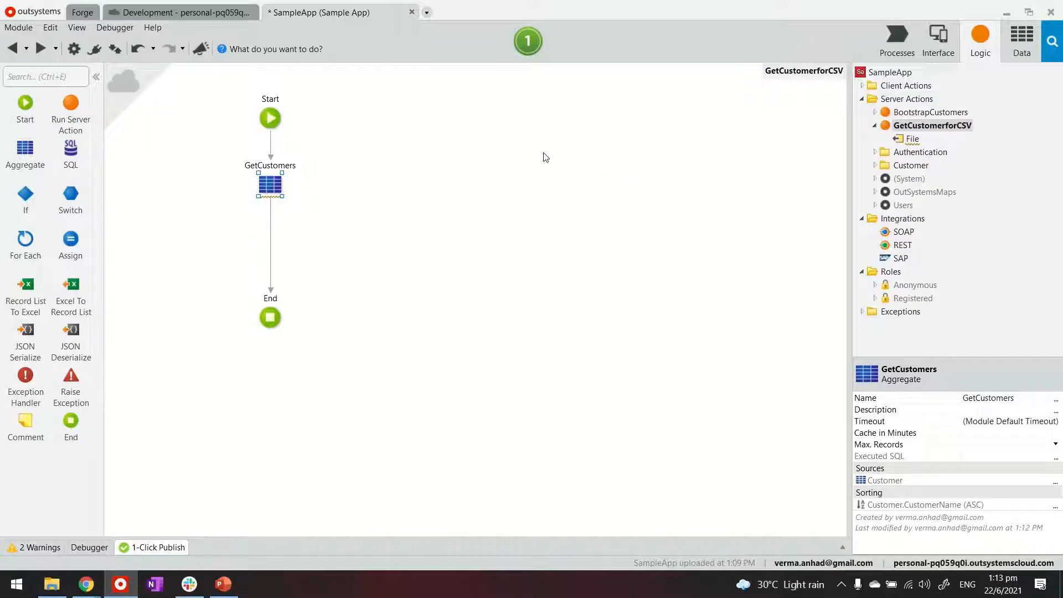
pyautogui.moveTo(137, 112)
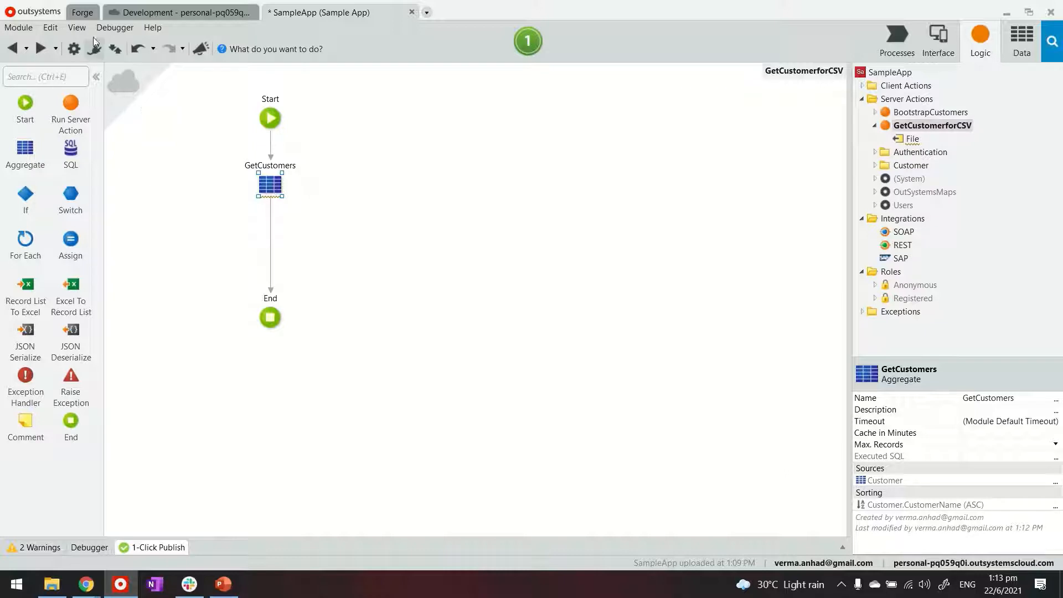
# - In Manage Dependencies, select CSVUtilExtension's ExportRecordList2CSVBinary action and apply it
pyautogui.click(82, 12)
pyautogui.write('csv')
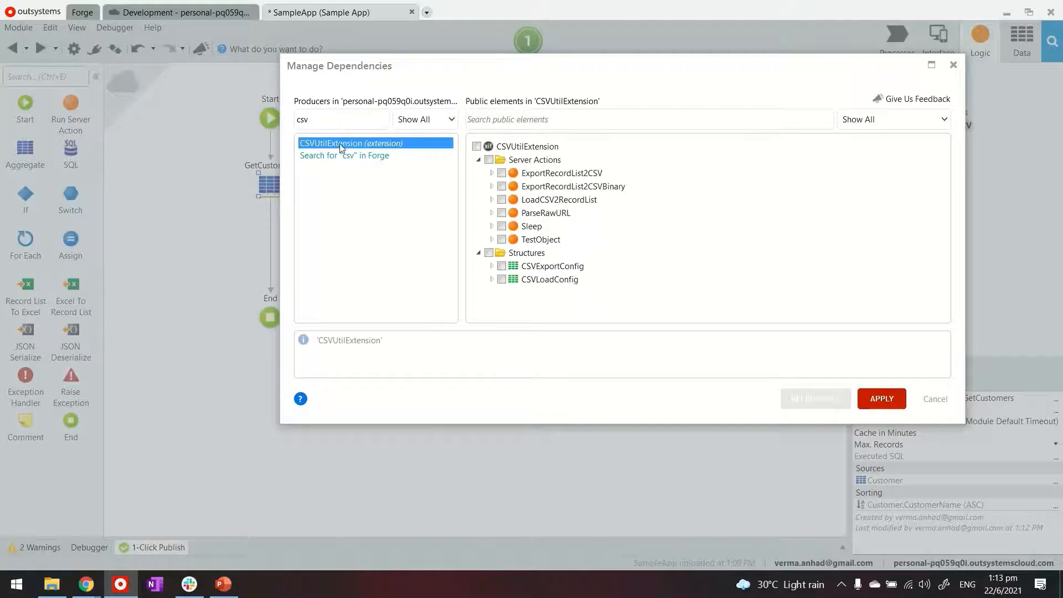
pyautogui.click(542, 239)
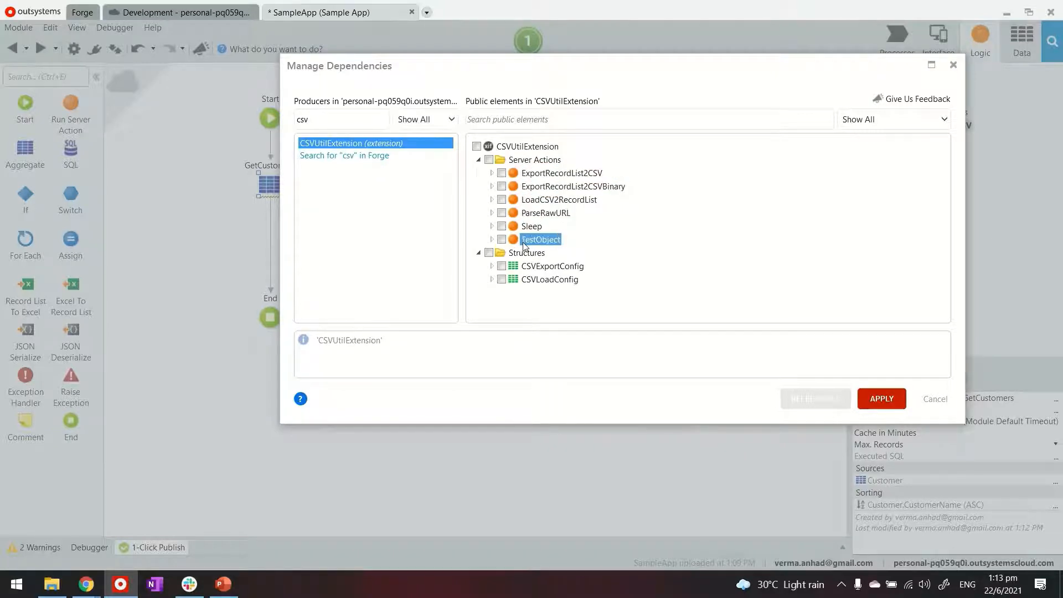
pyautogui.click(491, 186)
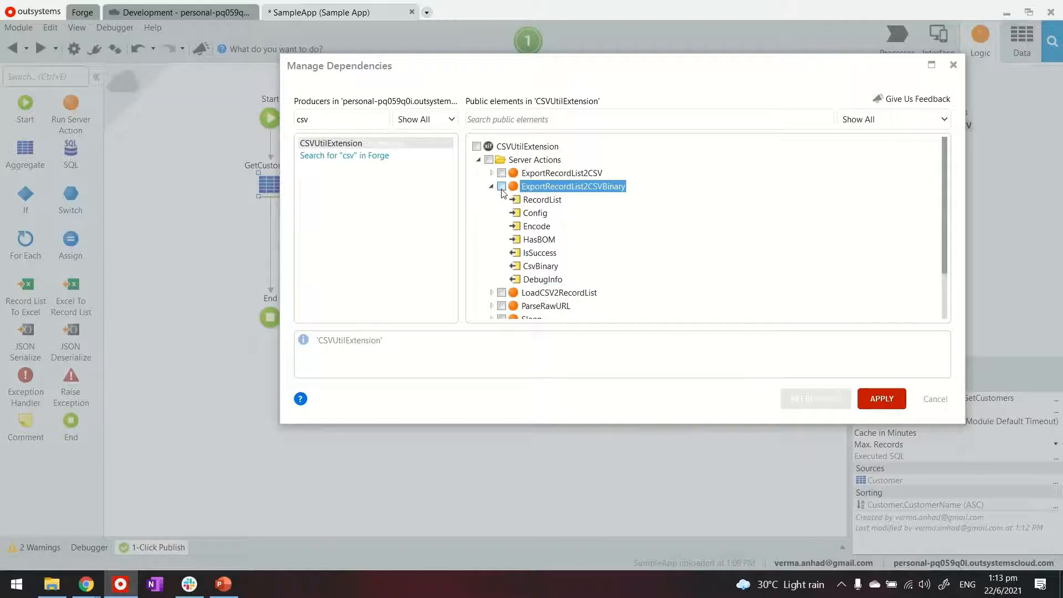
pyautogui.click(500, 186)
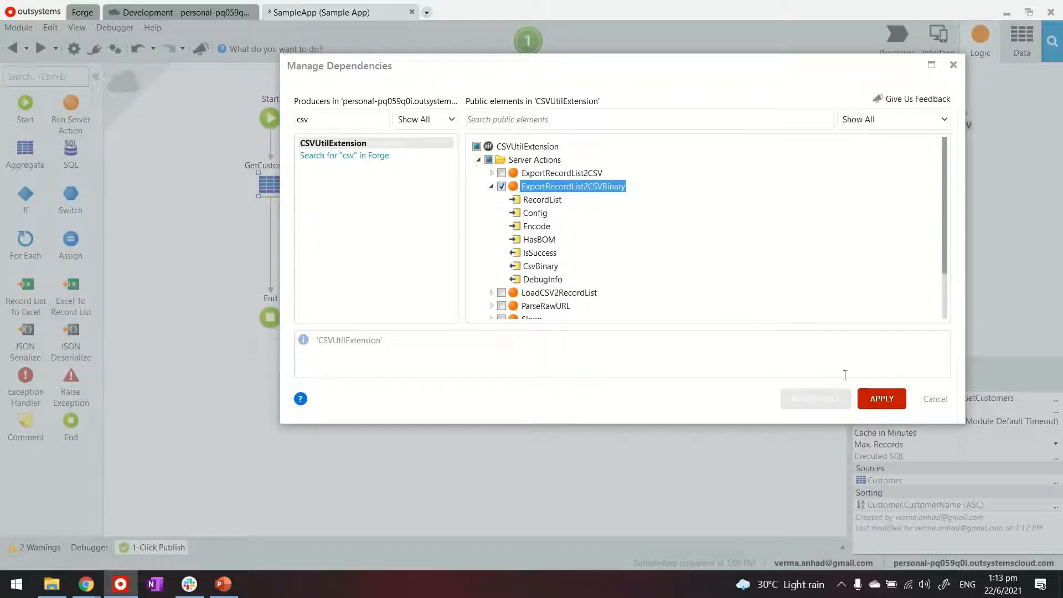
pyautogui.click(880, 399)
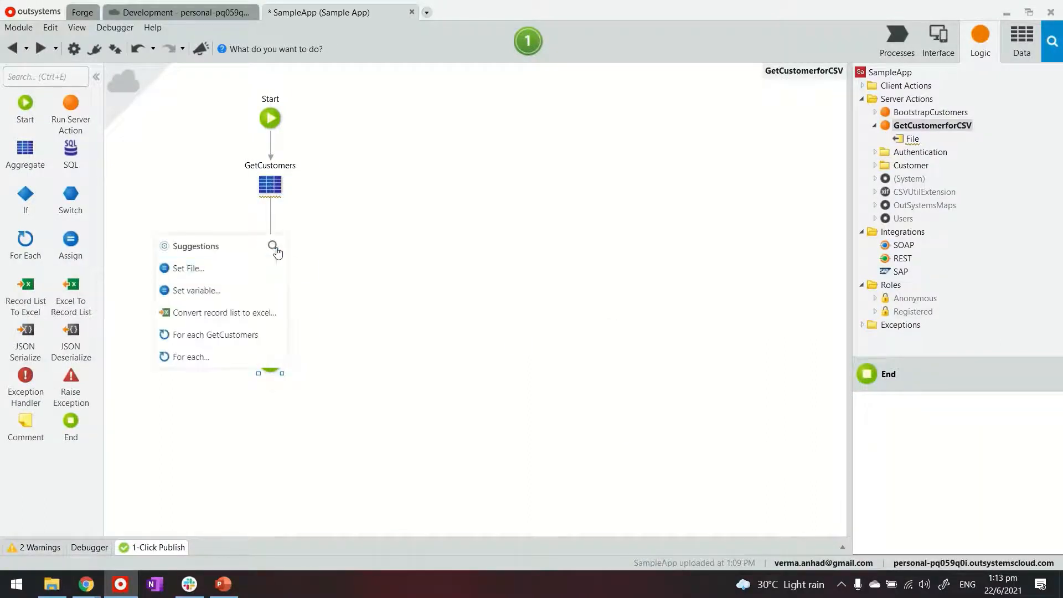
# - Place ExportRecordList2CSVBinary after GetCustomers in the flow and select its RecordList input
pyautogui.write('csv')
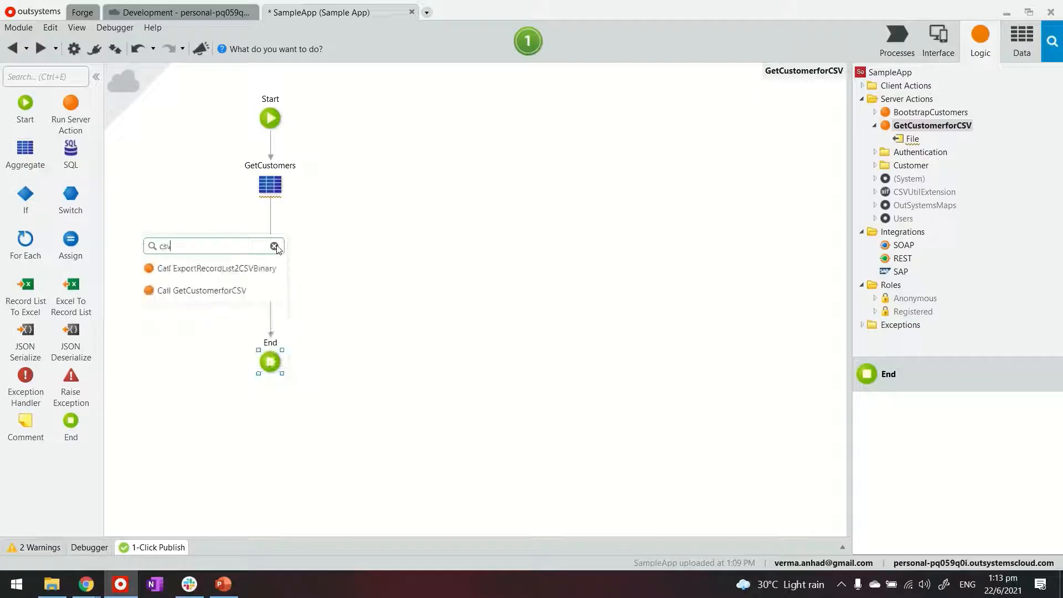
pyautogui.click(217, 268)
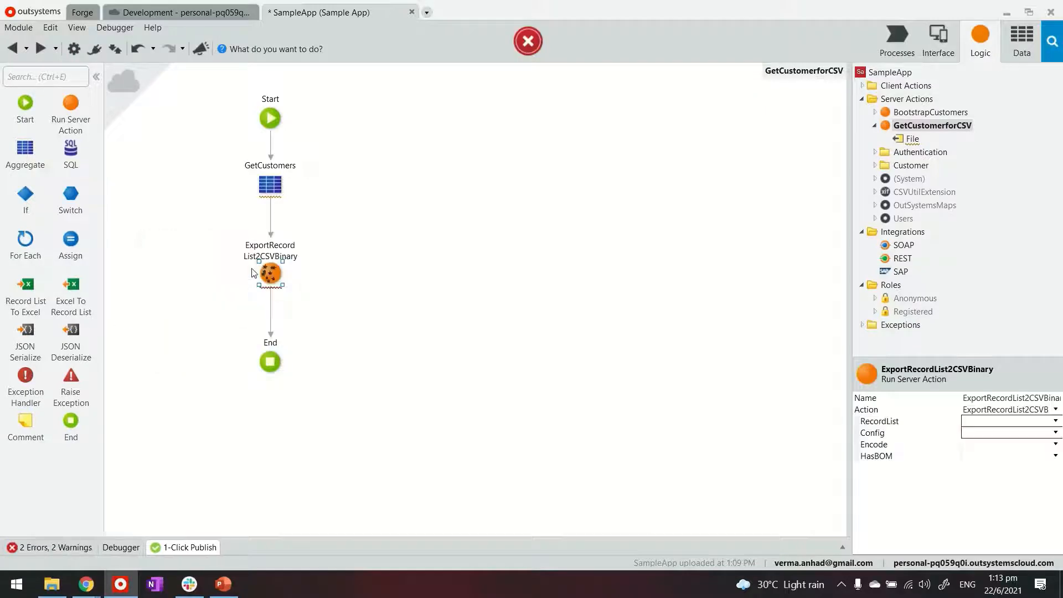
pyautogui.click(924, 191)
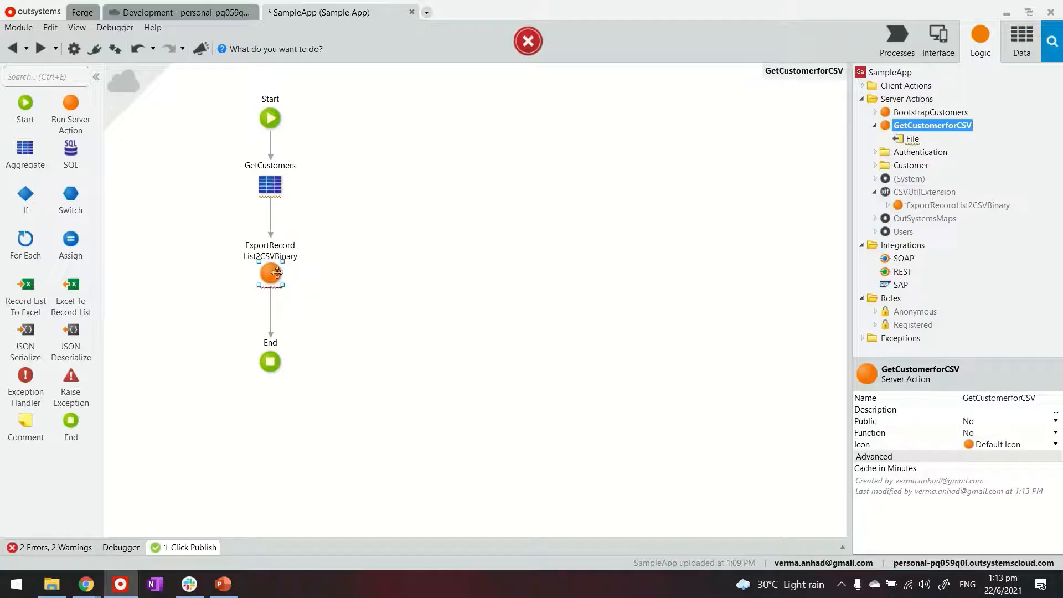
pyautogui.click(270, 271)
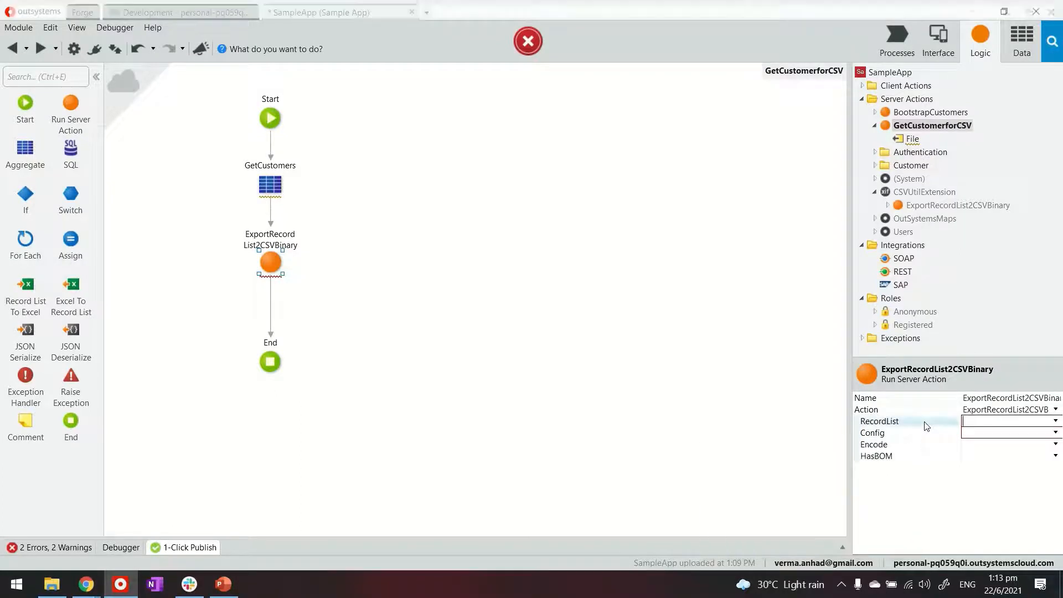
pyautogui.click(1006, 421)
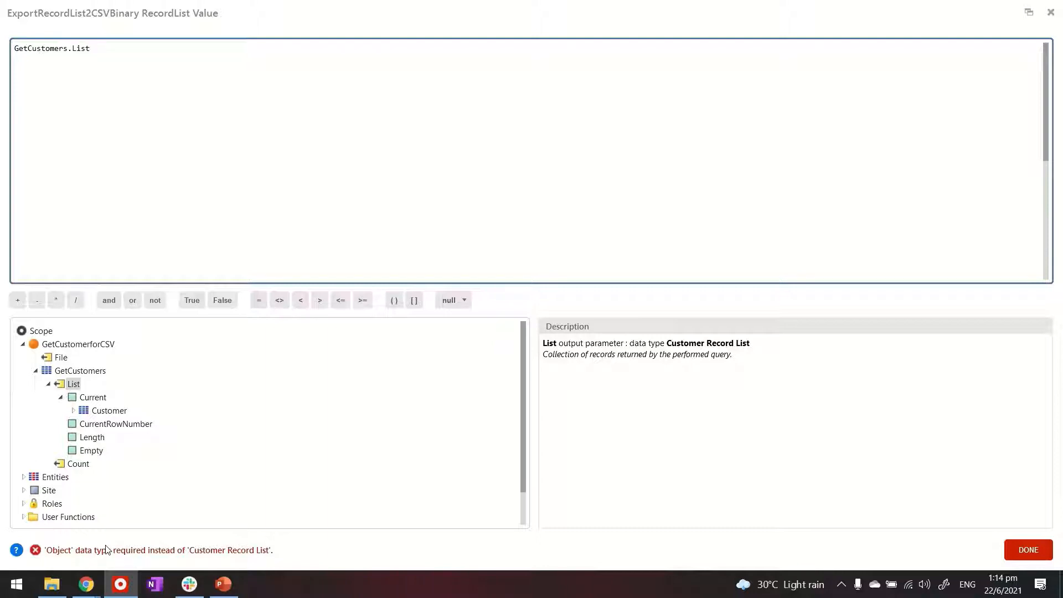
# - Set RecordList to ToObject(GetCustomers.List) in the Expression Editor and confirm it
pyautogui.click(68, 517)
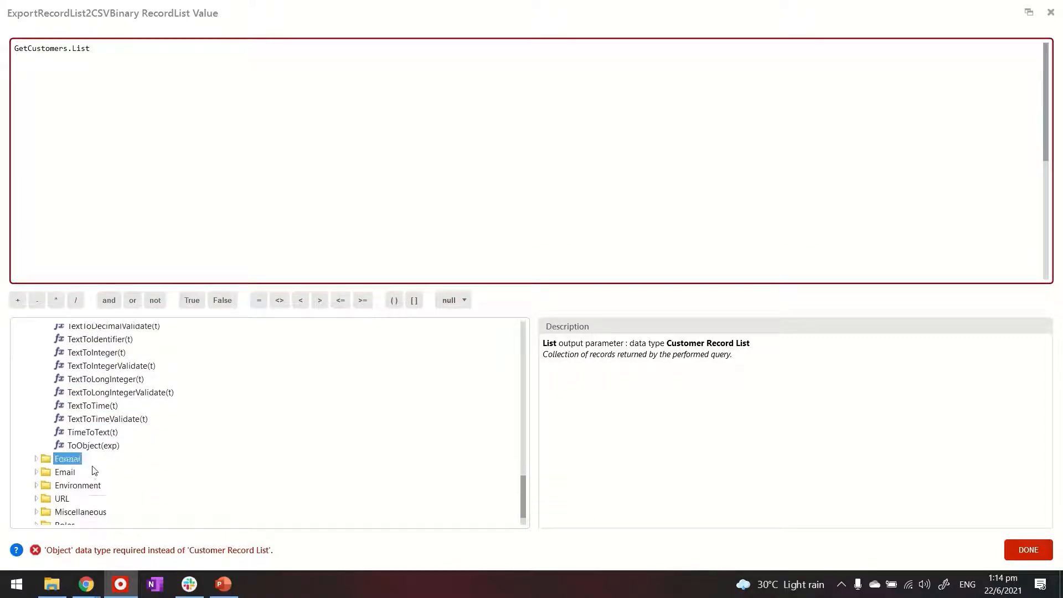
pyautogui.doubleClick(93, 445)
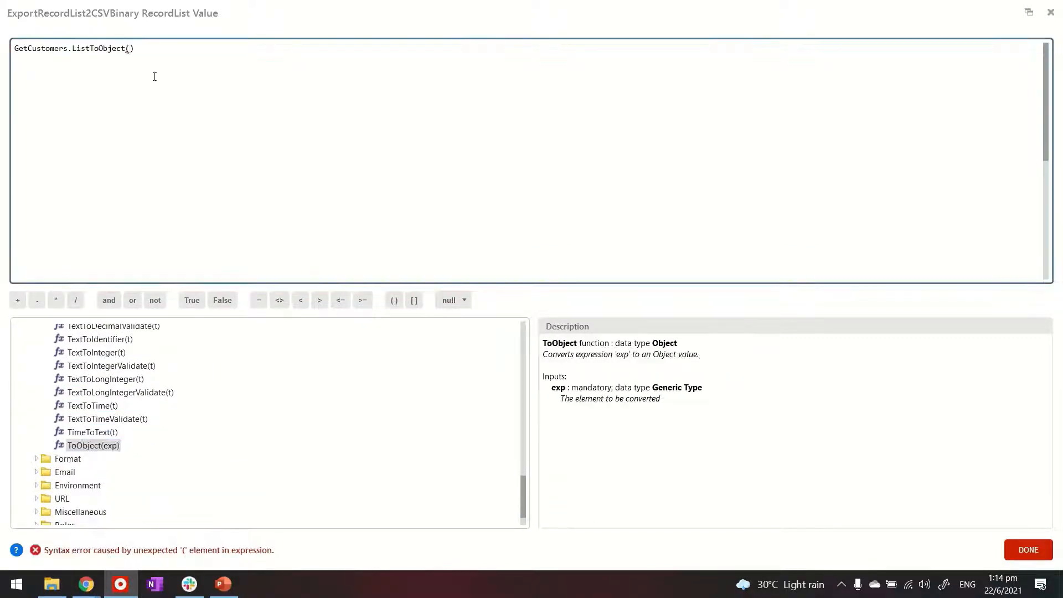
pyautogui.doubleClick(47, 47)
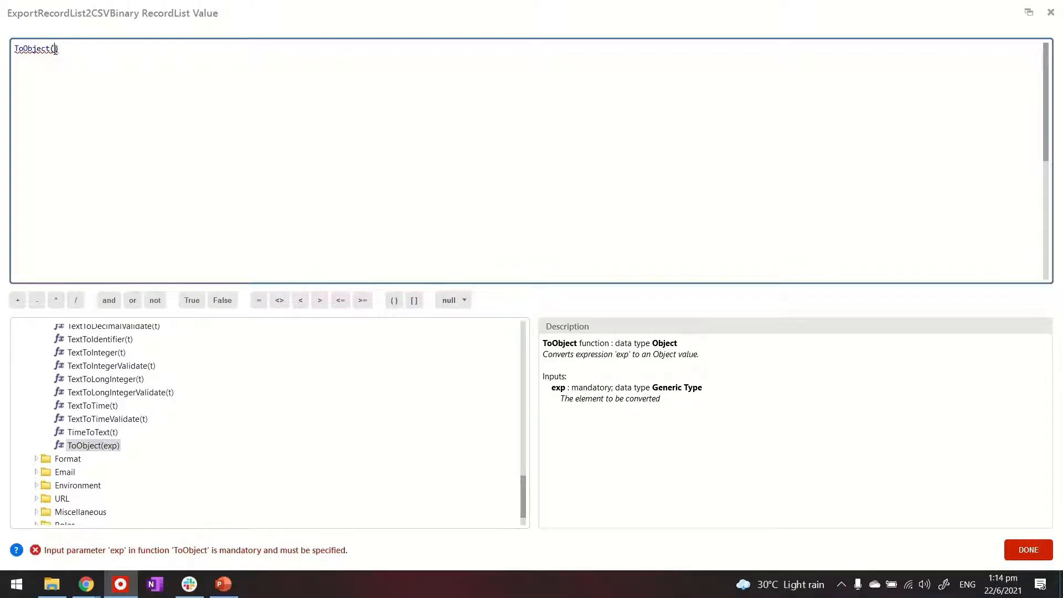
pyautogui.write('GetCustomers.List')
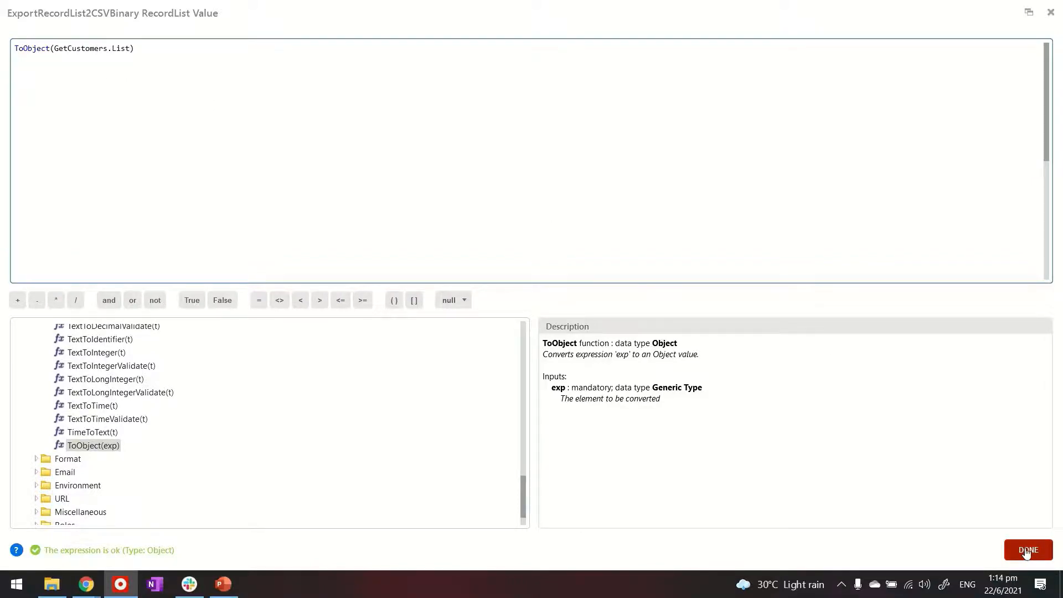
pyautogui.click(1025, 550)
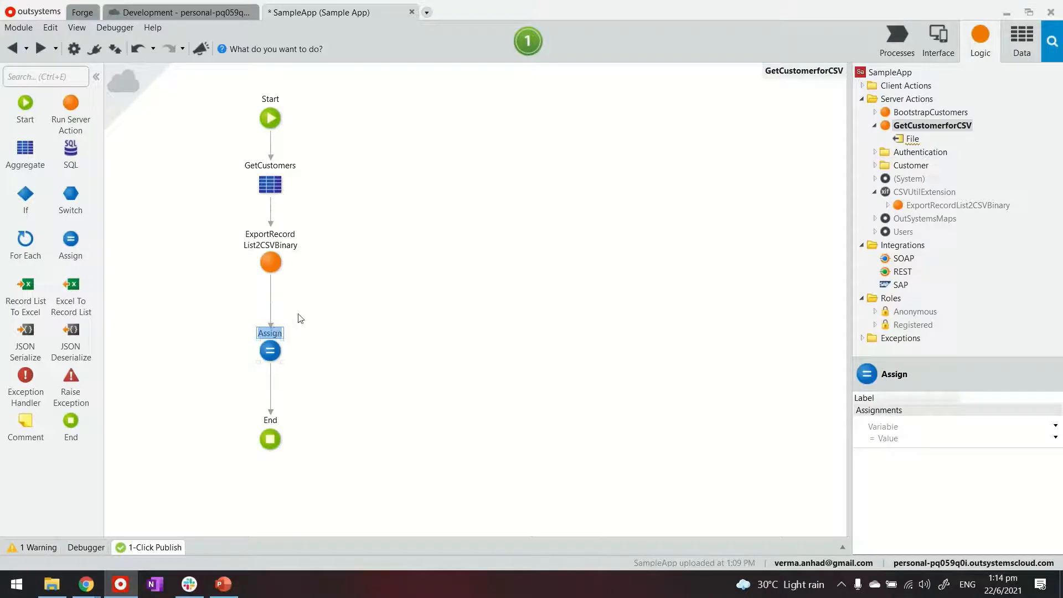
pyautogui.moveTo(252, 229)
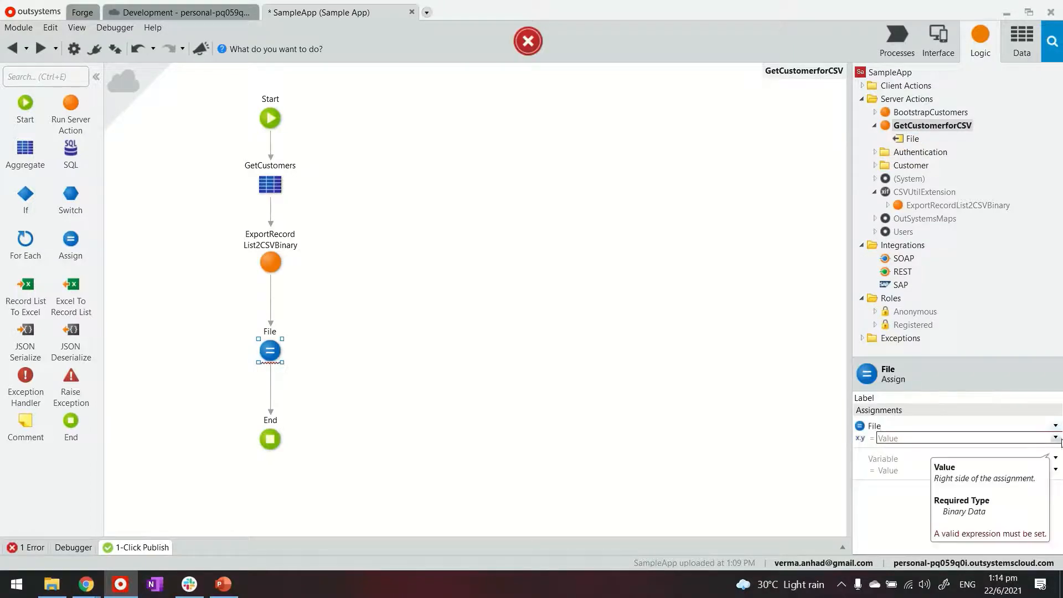
# - Assign File the value ExportRecordList2CSVBinary.CsvBinary from the suggested values
pyautogui.click(962, 437)
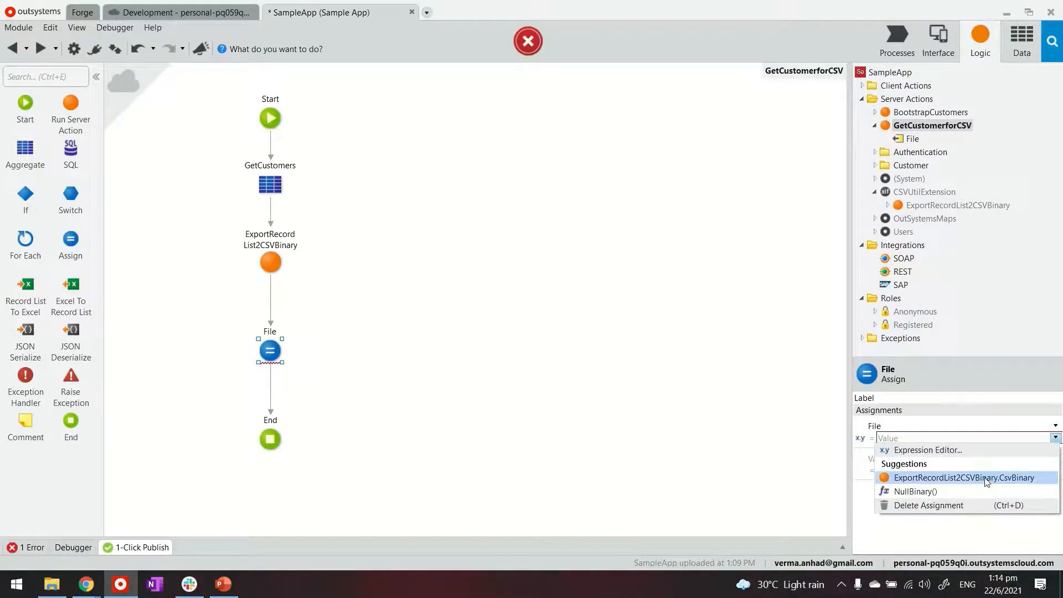
pyautogui.click(965, 478)
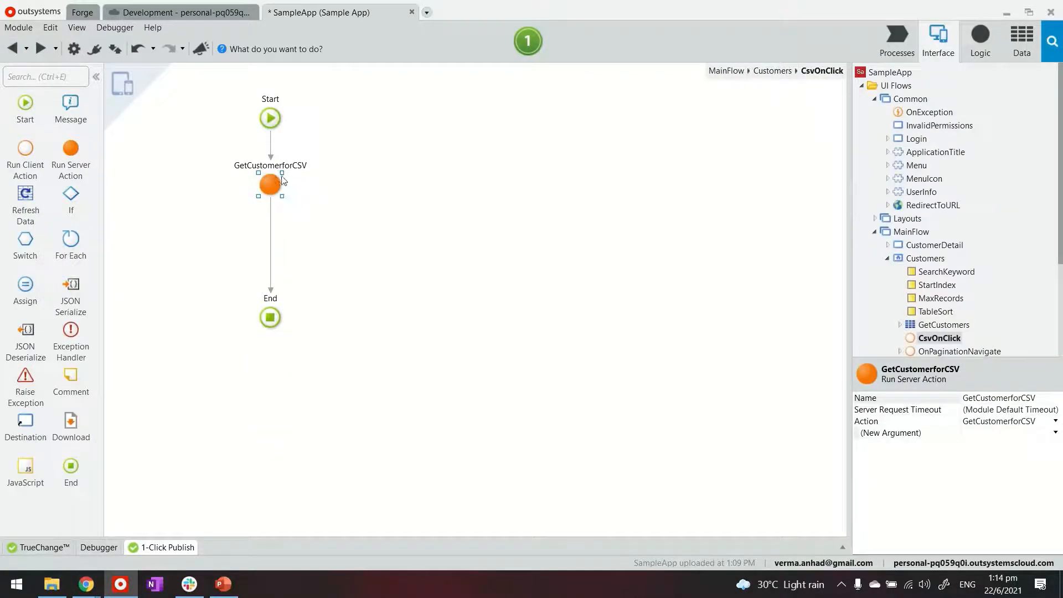
pyautogui.moveTo(270, 185)
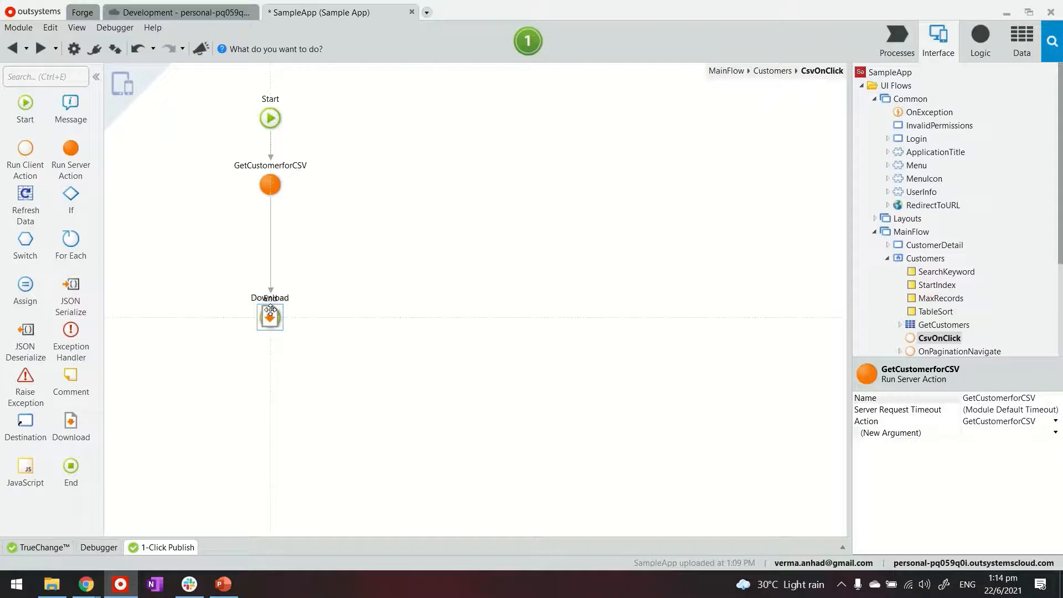
# - Add a Download node before End with File Content set to GetCustomerforCSV.File
pyautogui.click(270, 316)
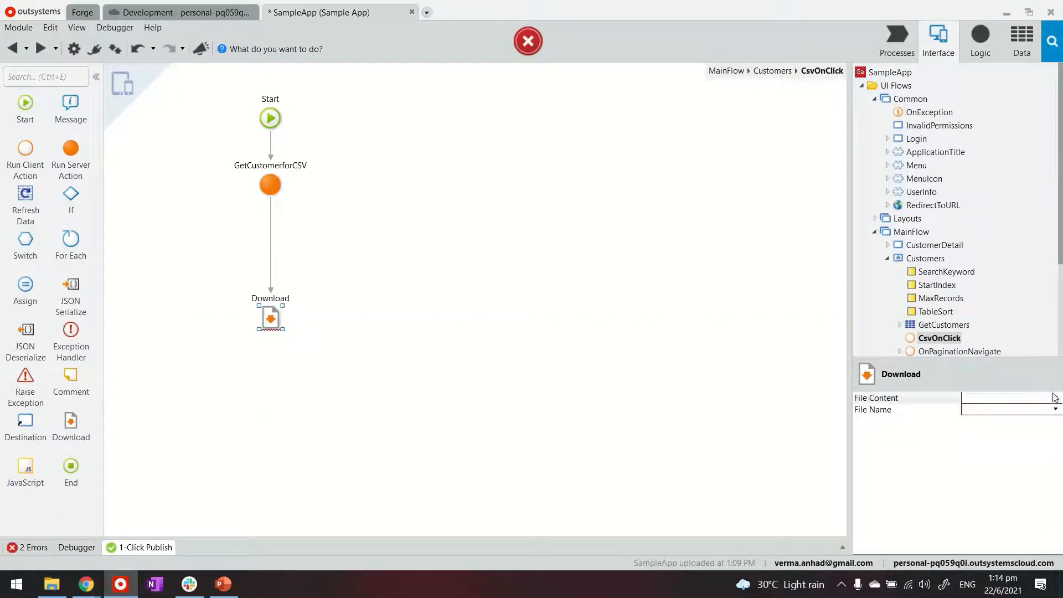
pyautogui.click(1007, 397)
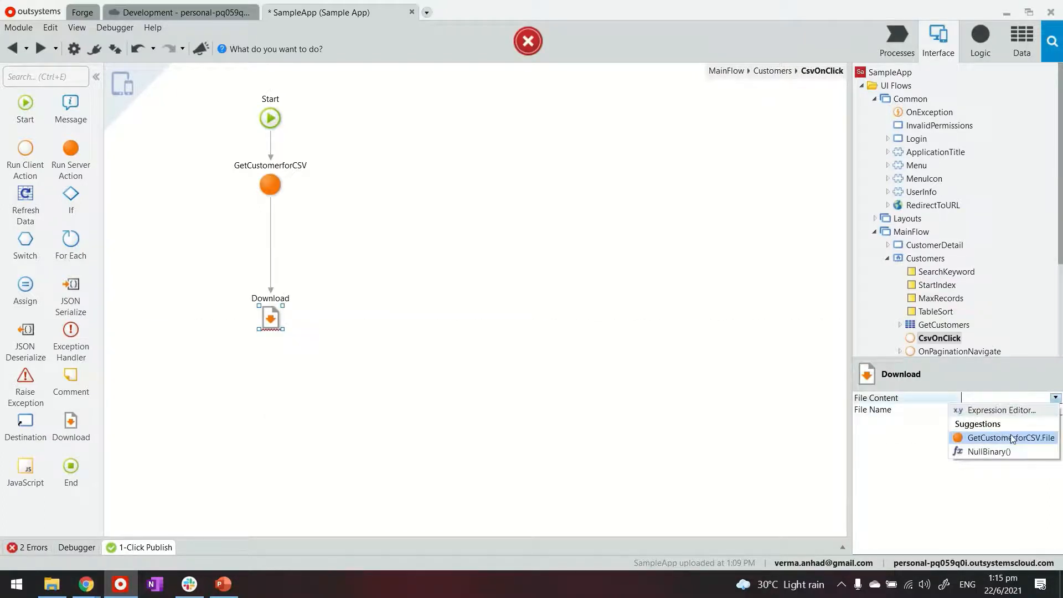
pyautogui.click(1009, 437)
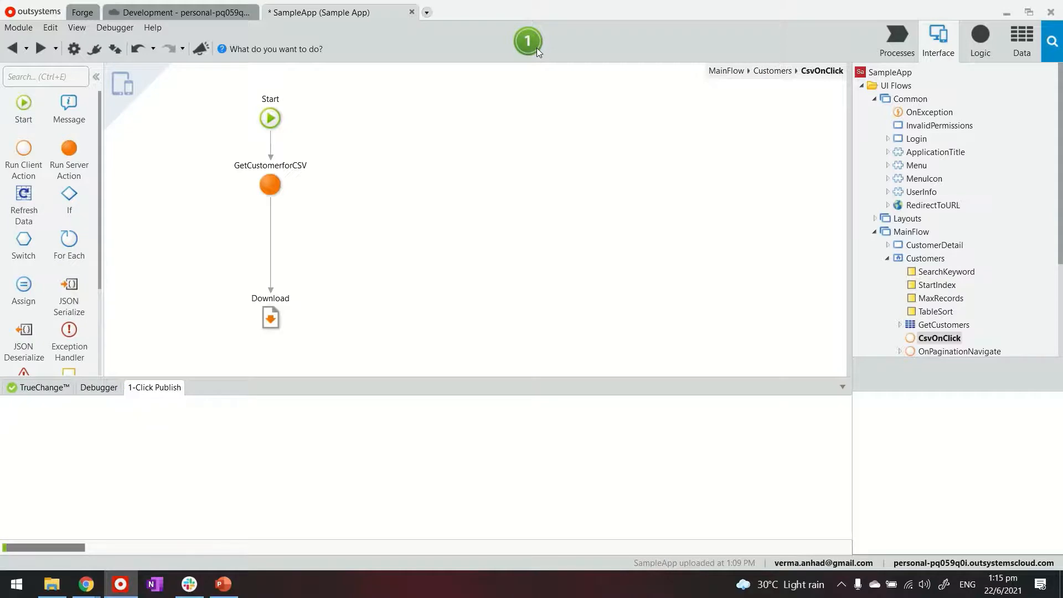
pyautogui.moveTo(466, 158)
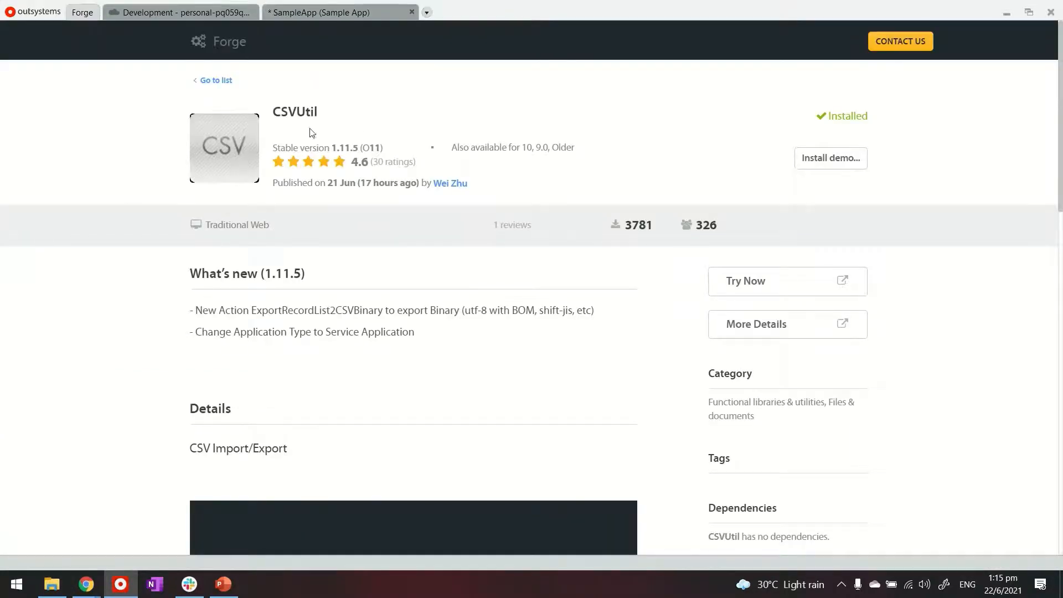
# - Review the CSVUtil Forge notes, then launch the published SampleApp Customer List in the browser
pyautogui.scroll(-3)
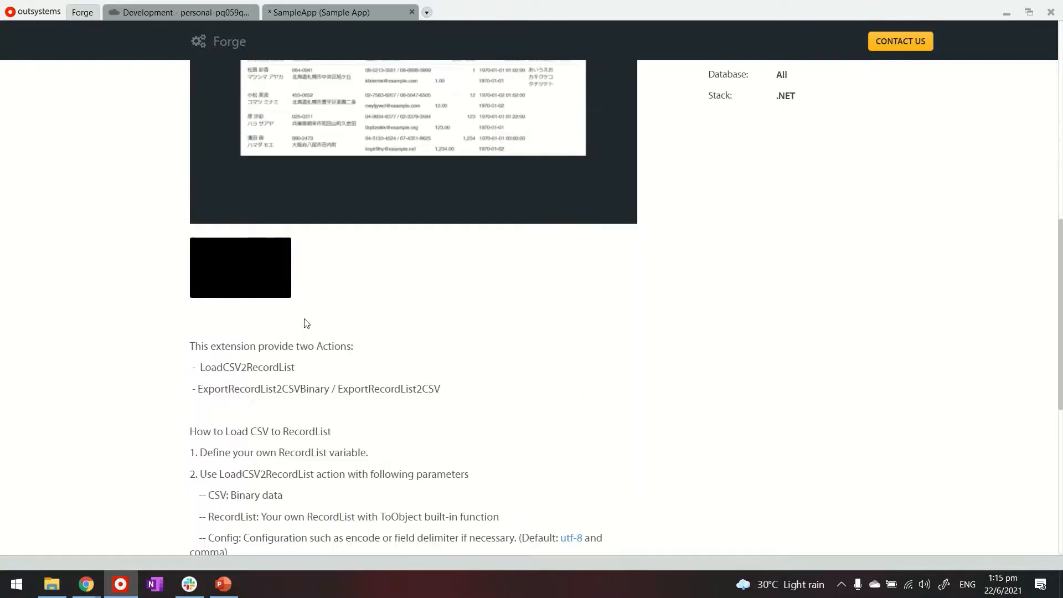
pyautogui.click(316, 12)
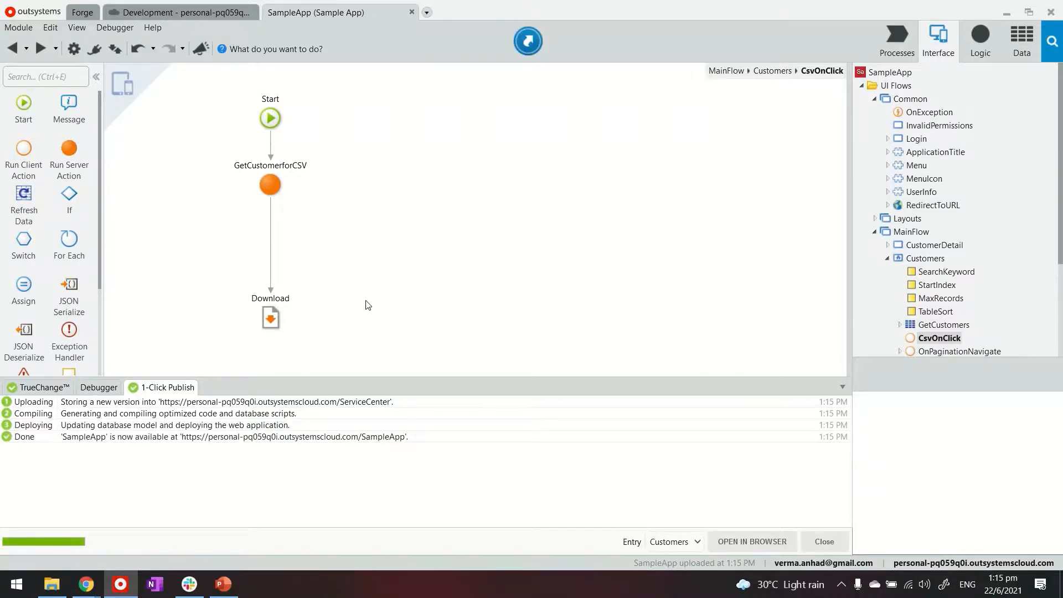
pyautogui.click(750, 541)
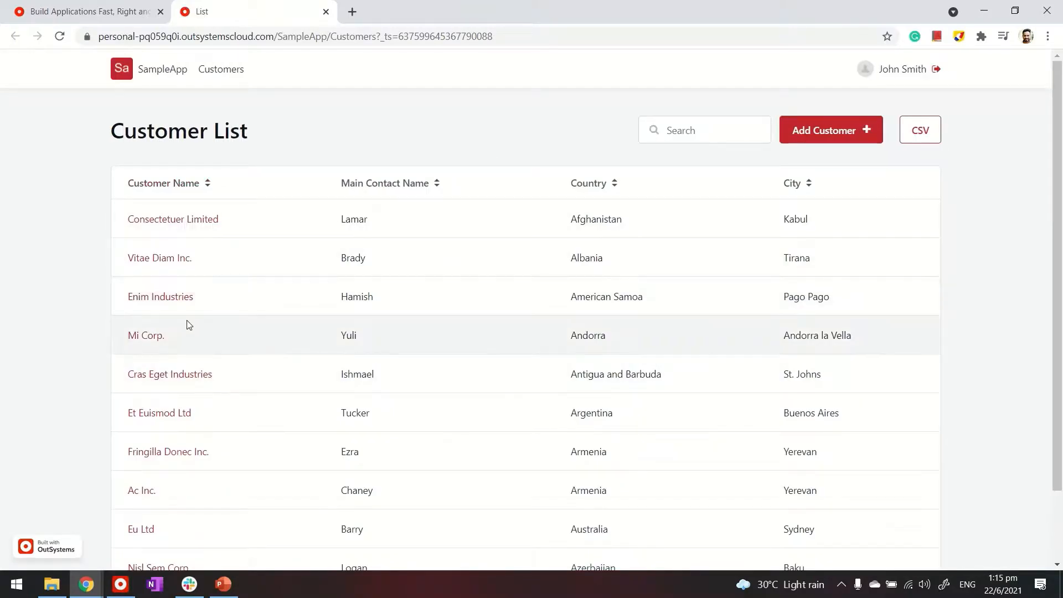
# - From the Customer List, use the CSV button to download sample.csv and open it
pyautogui.click(172, 219)
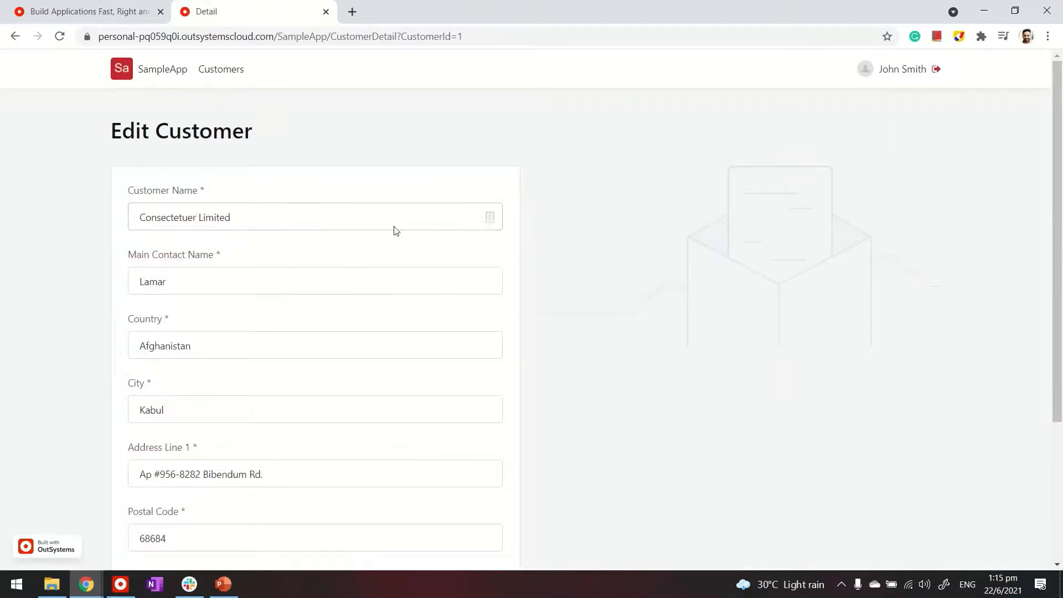
pyautogui.click(15, 35)
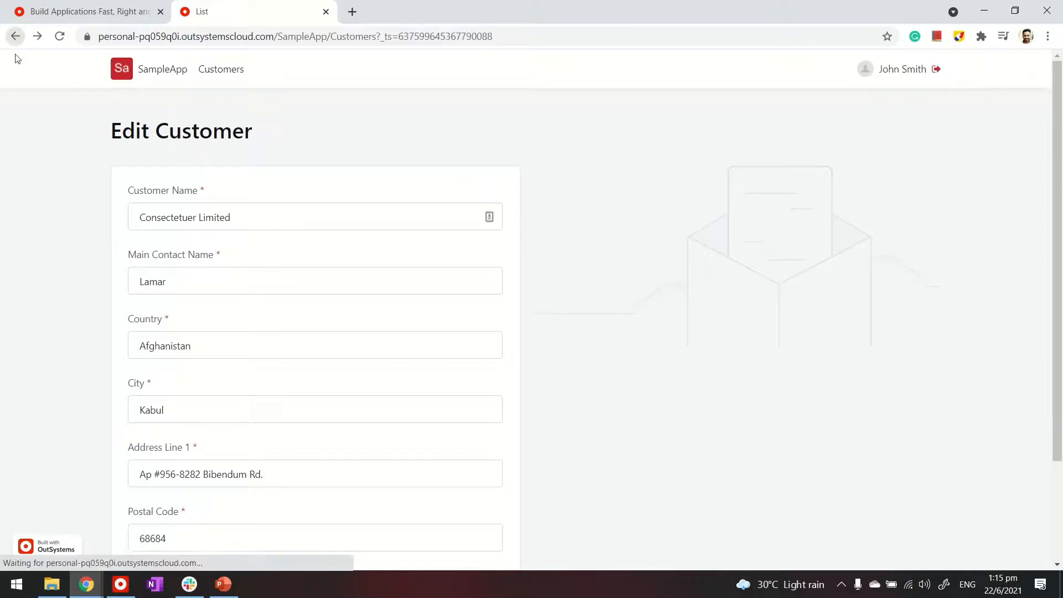
pyautogui.click(14, 36)
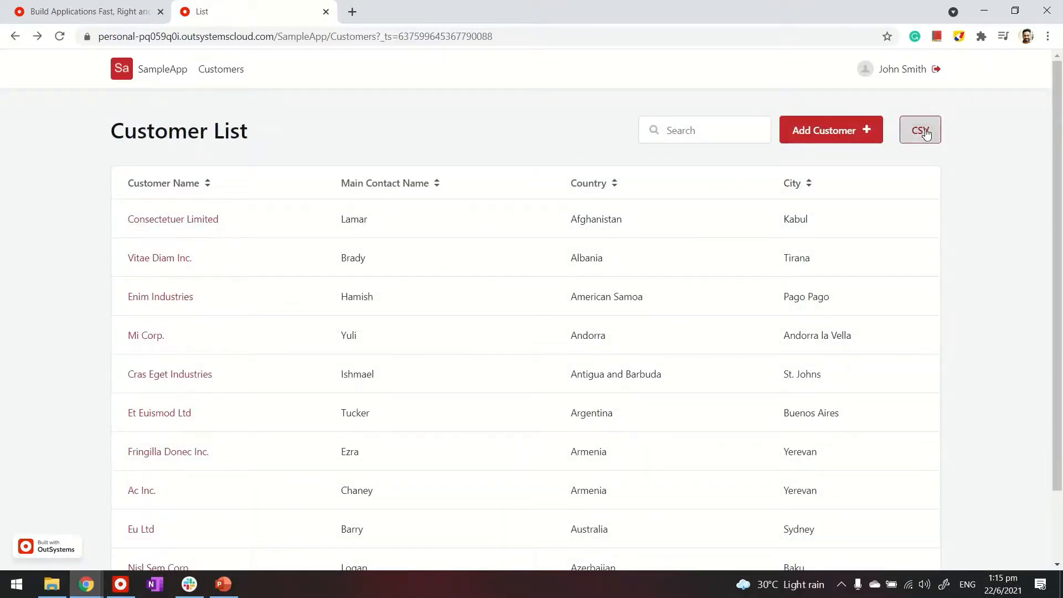
pyautogui.click(918, 130)
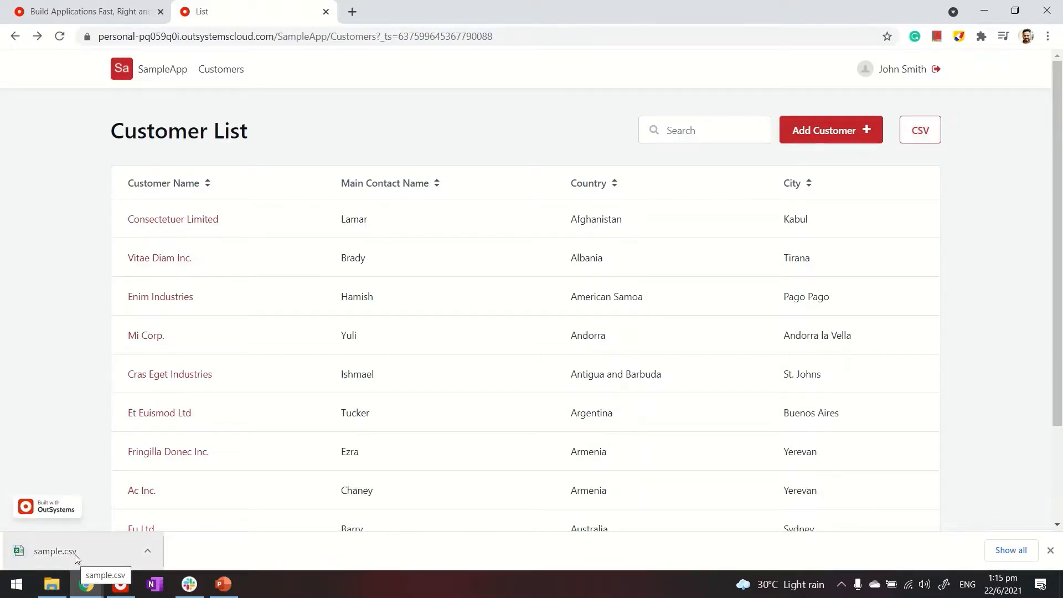
pyautogui.click(55, 550)
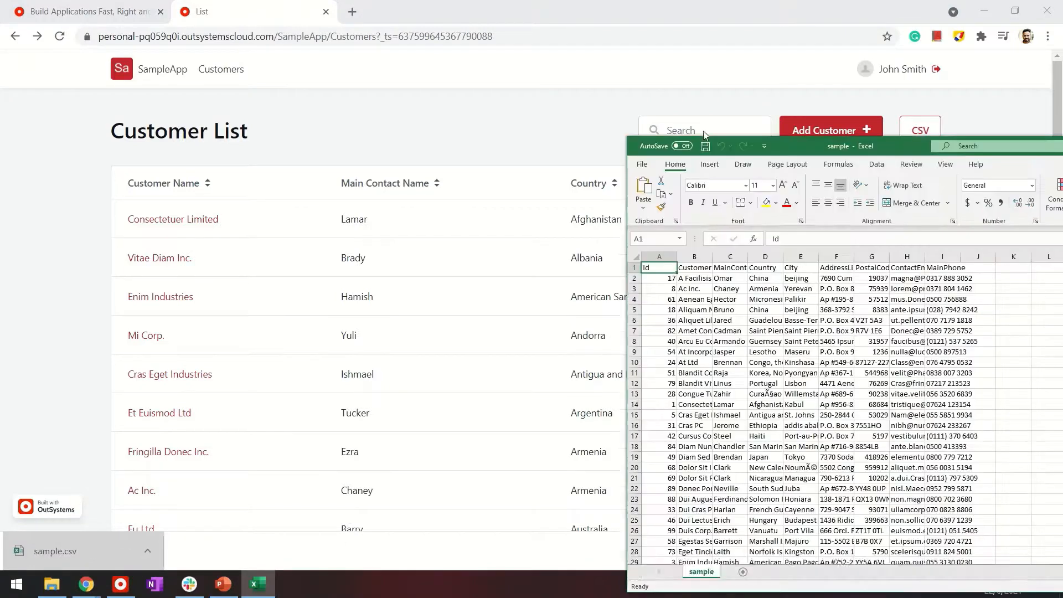
# - Inspect the customer data in Excel, then reopen sample.csv from Downloads with Notepad
pyautogui.click(1005, 86)
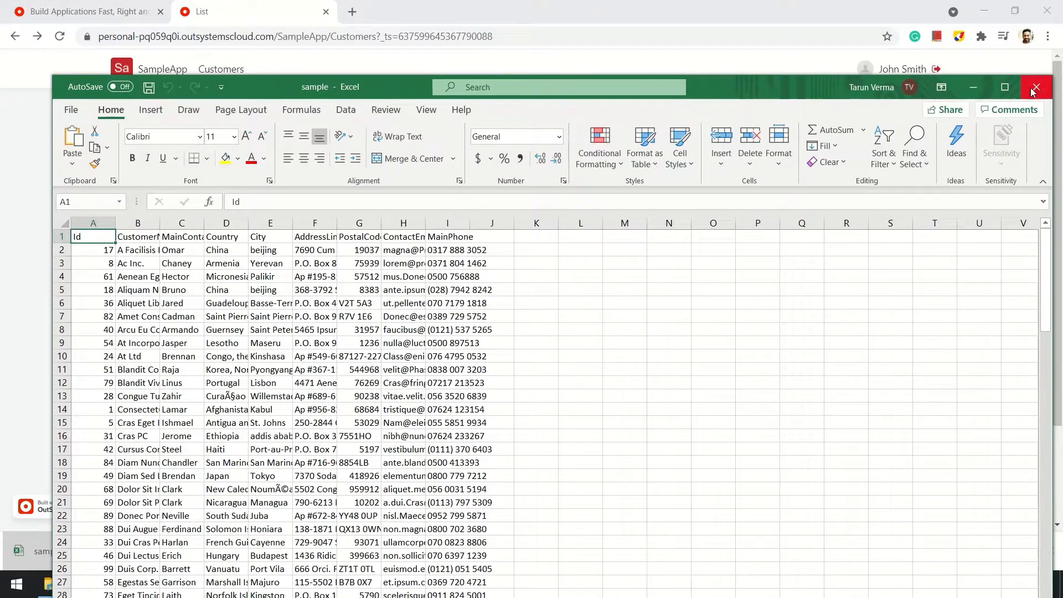
pyautogui.click(1030, 87)
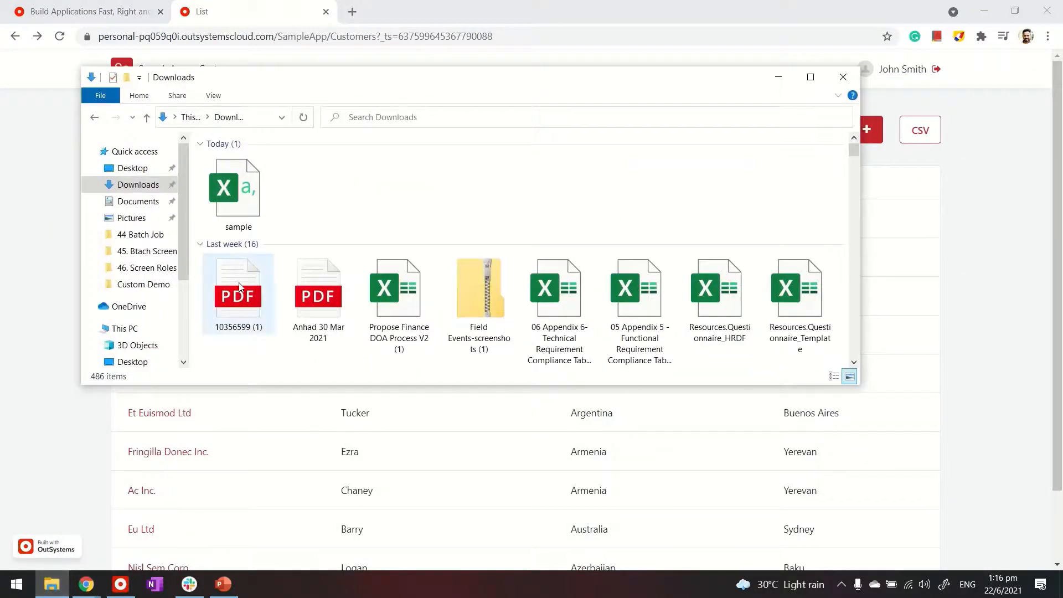
pyautogui.rightClick(238, 192)
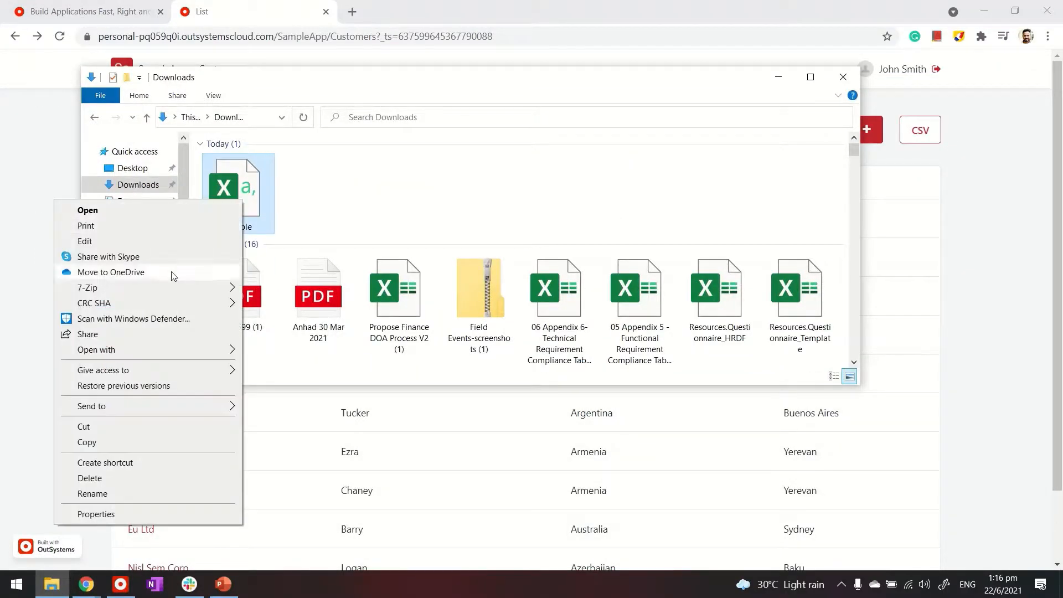
pyautogui.click(96, 349)
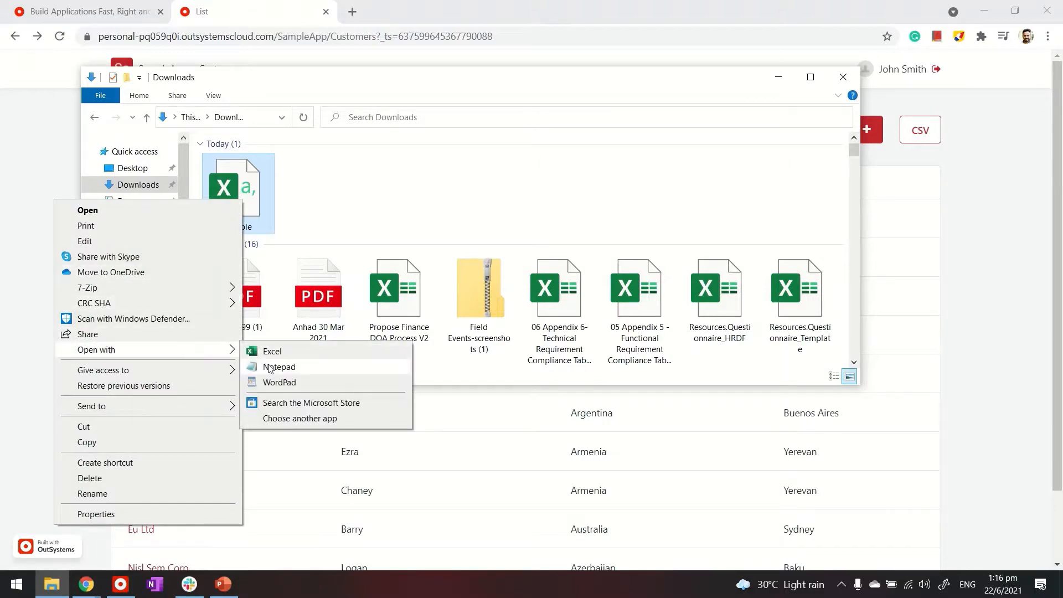
pyautogui.click(279, 366)
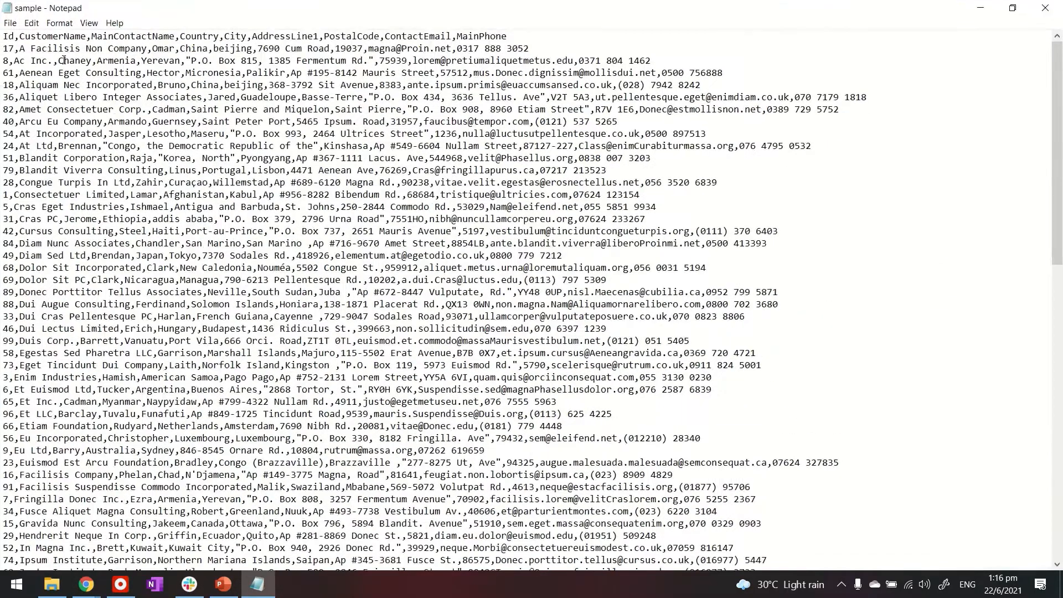